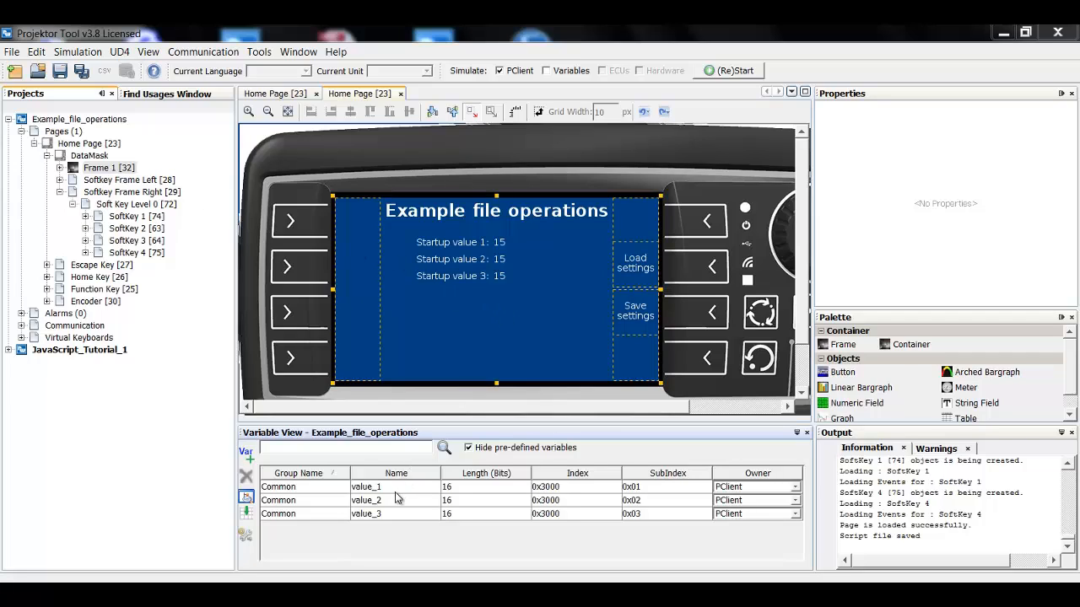
{"action": "mouse_move", "coordinate": [493, 252]}
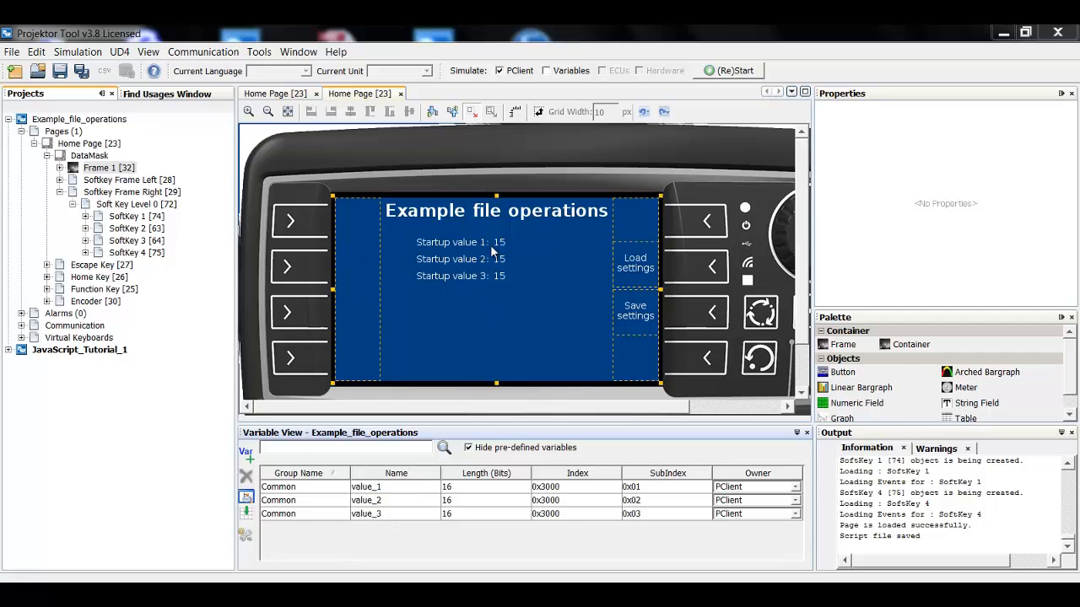
Select Frame 1 on the home page so its startup value fields are listed
{"action": "left_click", "coordinate": [498, 276]}
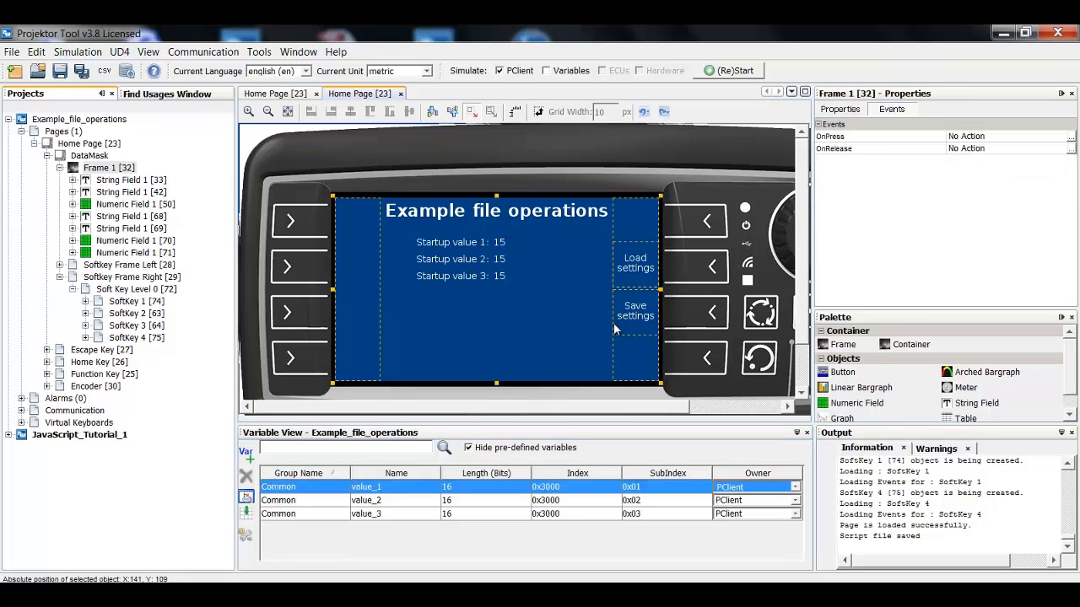
{"action": "mouse_move", "coordinate": [634, 317]}
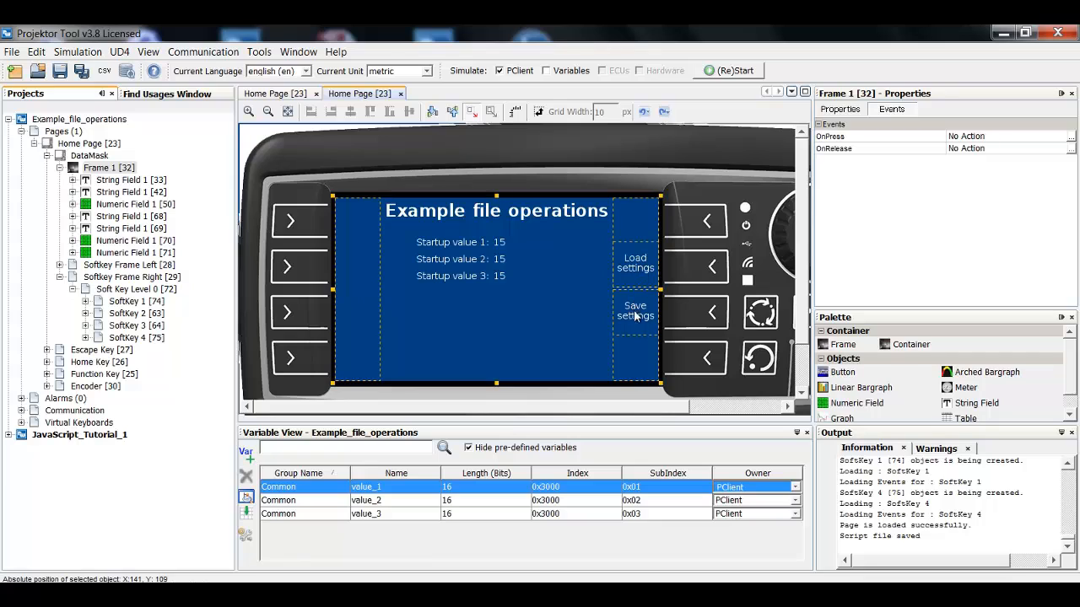
{"action": "mouse_move", "coordinate": [638, 323]}
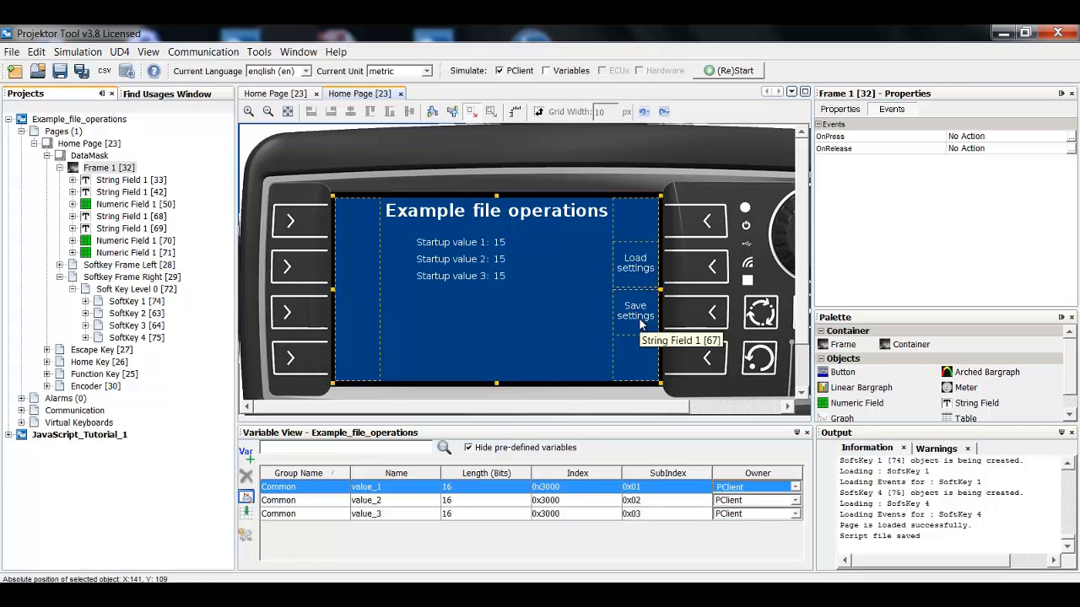
{"action": "mouse_move", "coordinate": [445, 525]}
{"action": "type", "text": "13;27;38"}
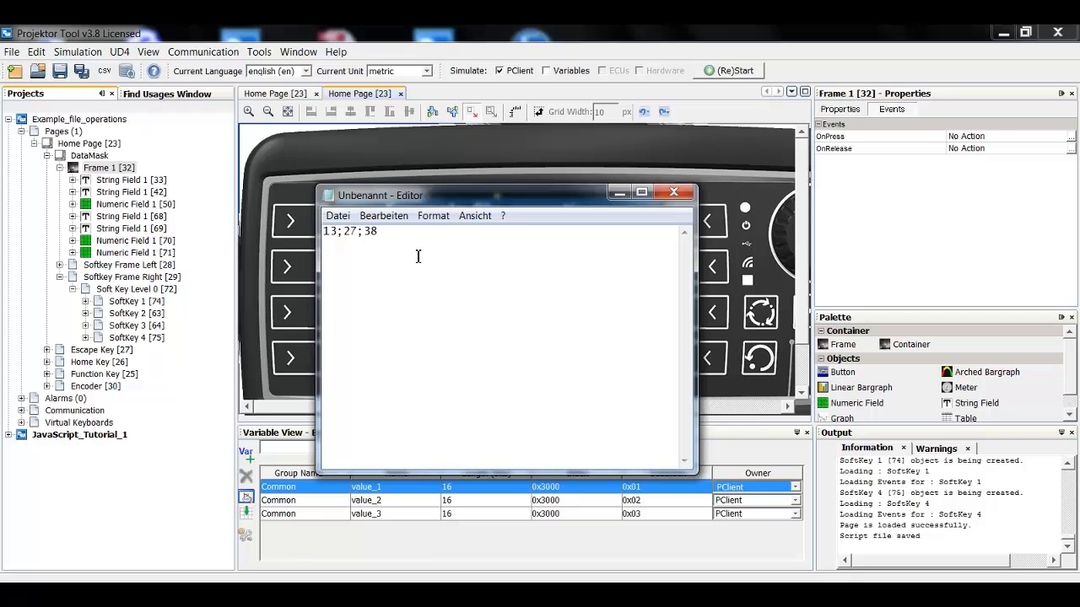
{"action": "mouse_move", "coordinate": [672, 193]}
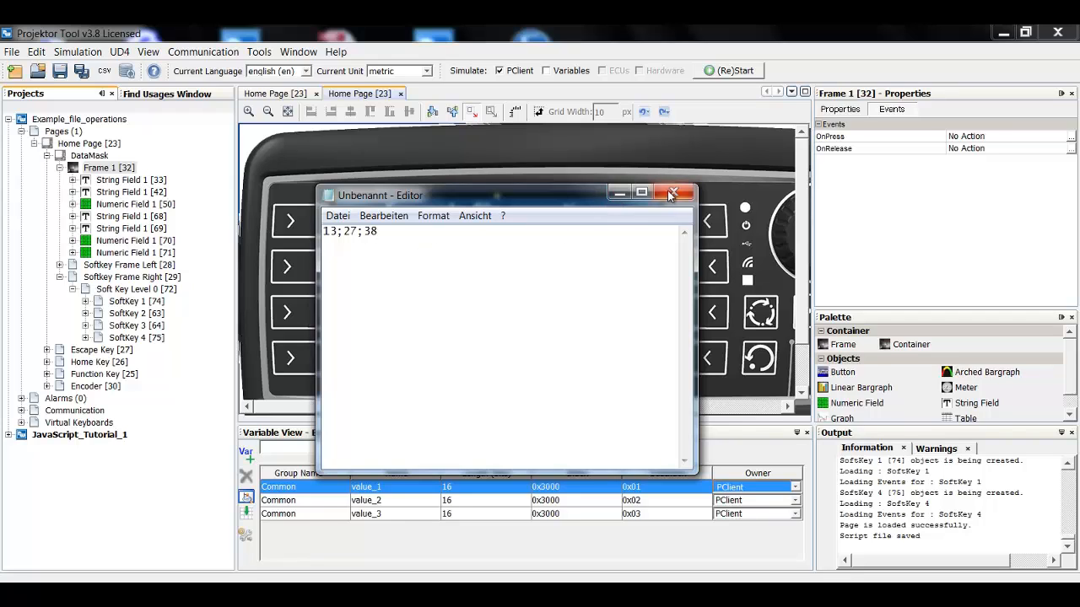
Close Notepad, inspect the Startup value 1 numeric field, then reselect Frame 1
{"action": "left_click", "coordinate": [672, 194]}
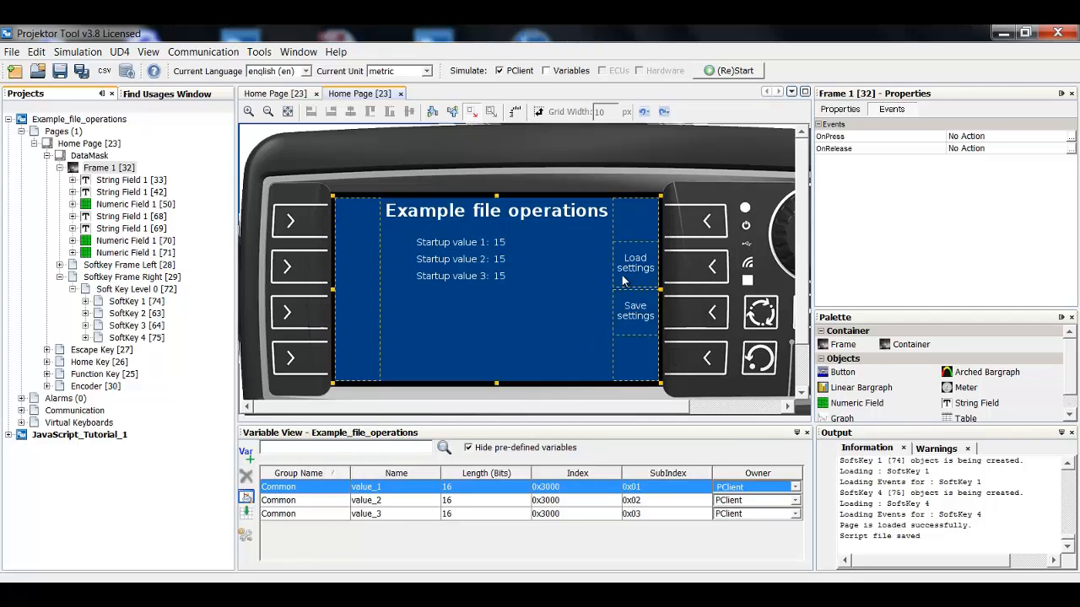
{"action": "mouse_move", "coordinate": [642, 277]}
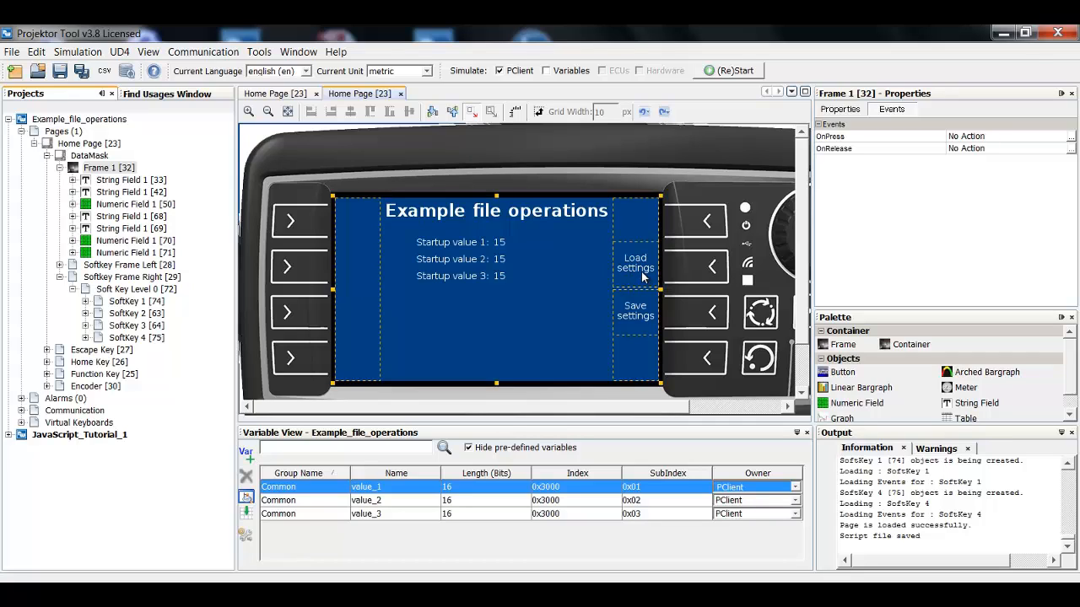
{"action": "mouse_move", "coordinate": [505, 250]}
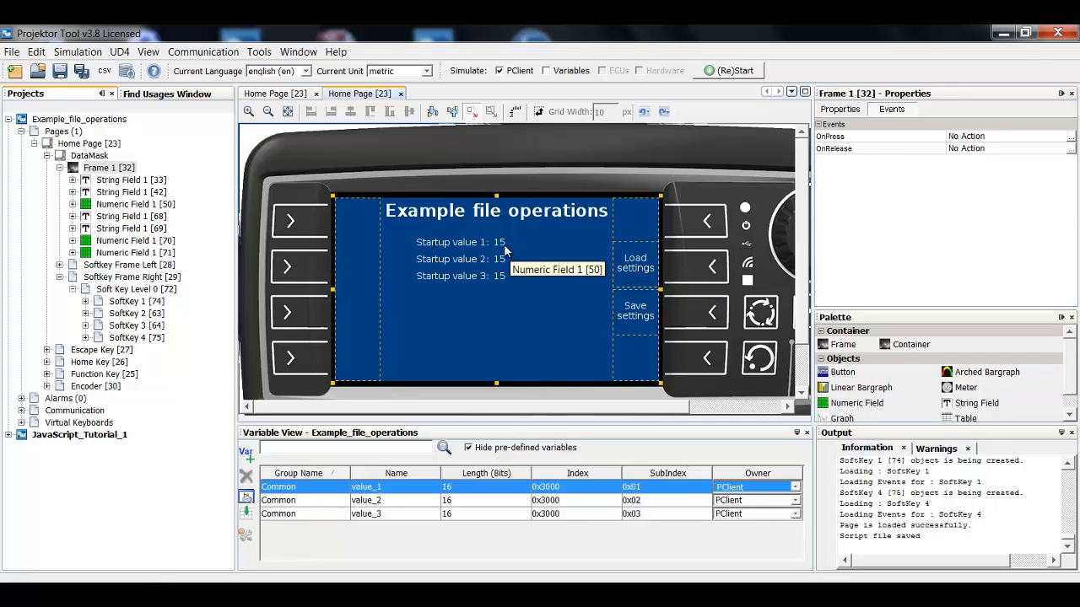
{"action": "left_click", "coordinate": [499, 243]}
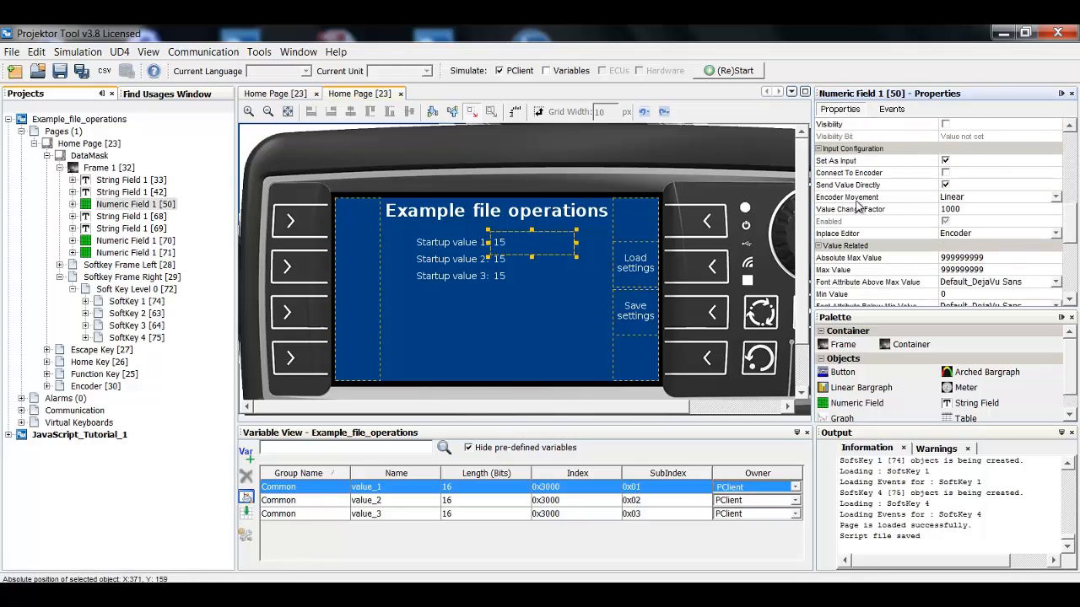
{"action": "mouse_move", "coordinate": [558, 246]}
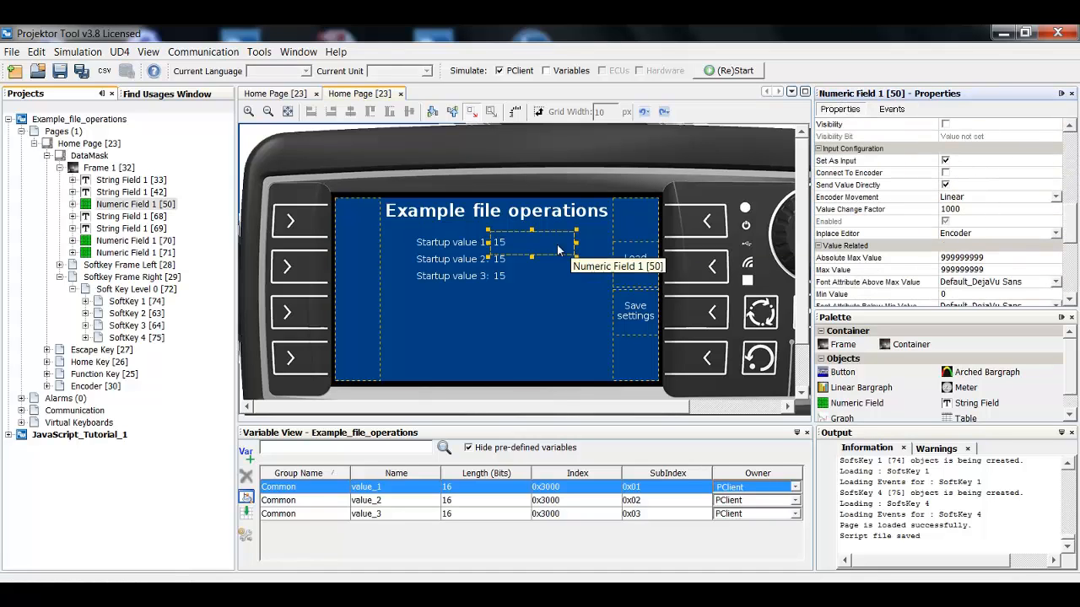
{"action": "left_click", "coordinate": [503, 319]}
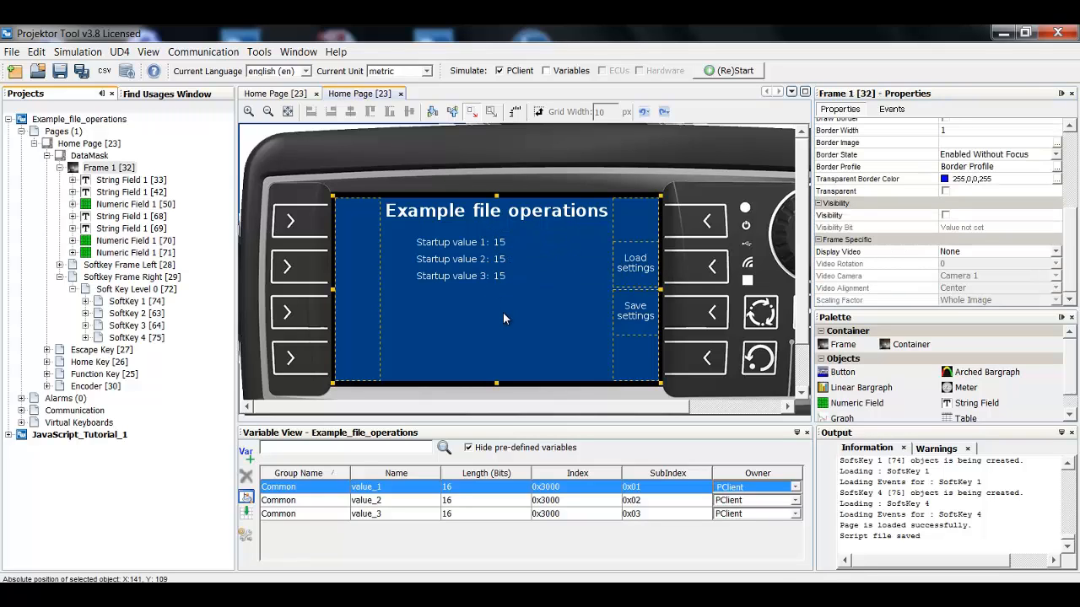
{"action": "mouse_move", "coordinate": [641, 327]}
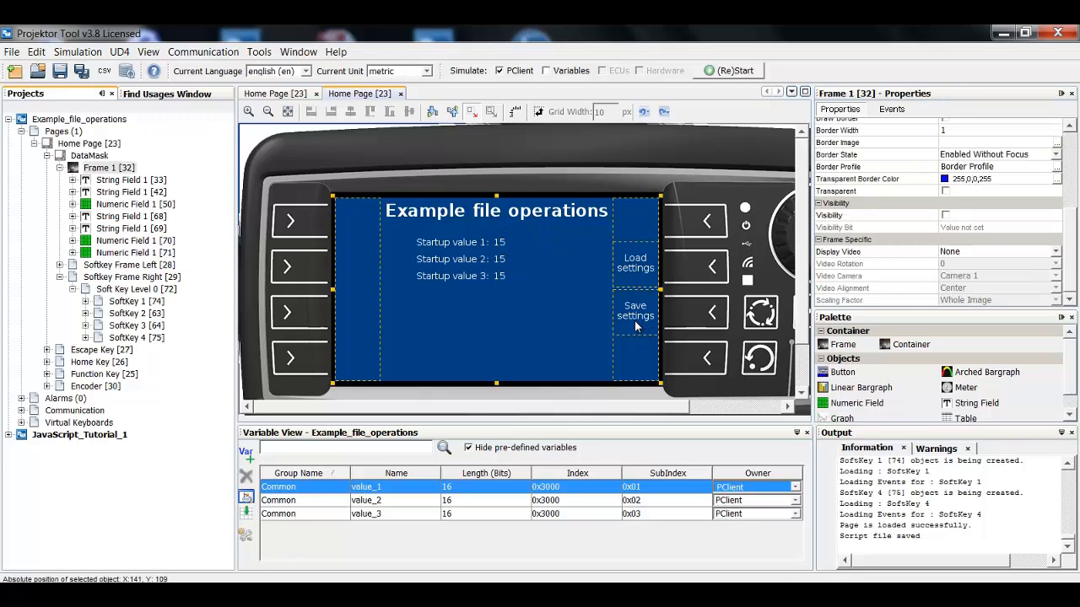
{"action": "mouse_move", "coordinate": [634, 329]}
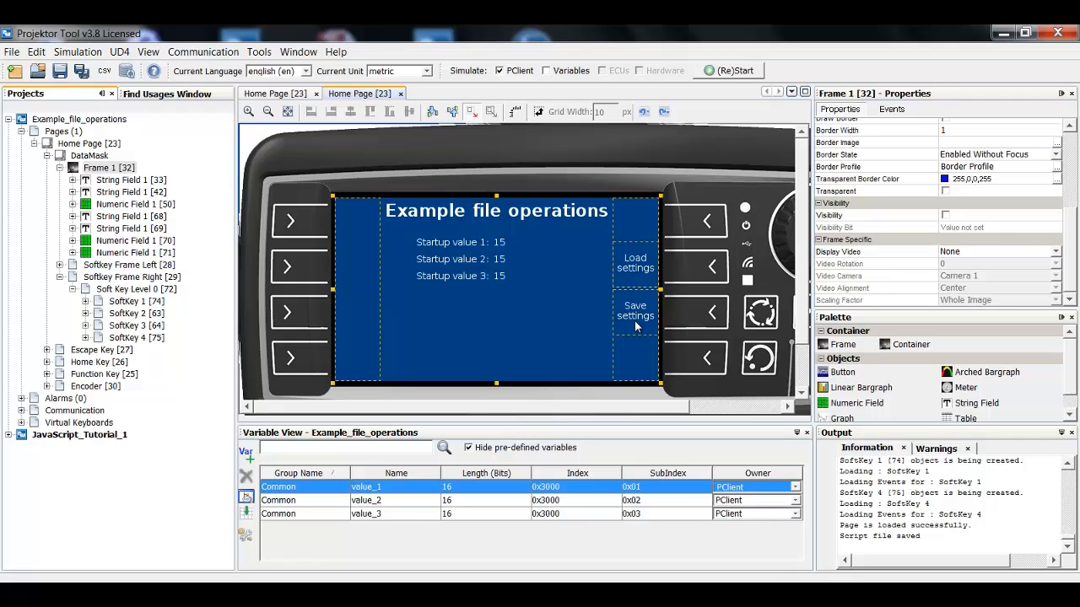
{"action": "mouse_move", "coordinate": [635, 279]}
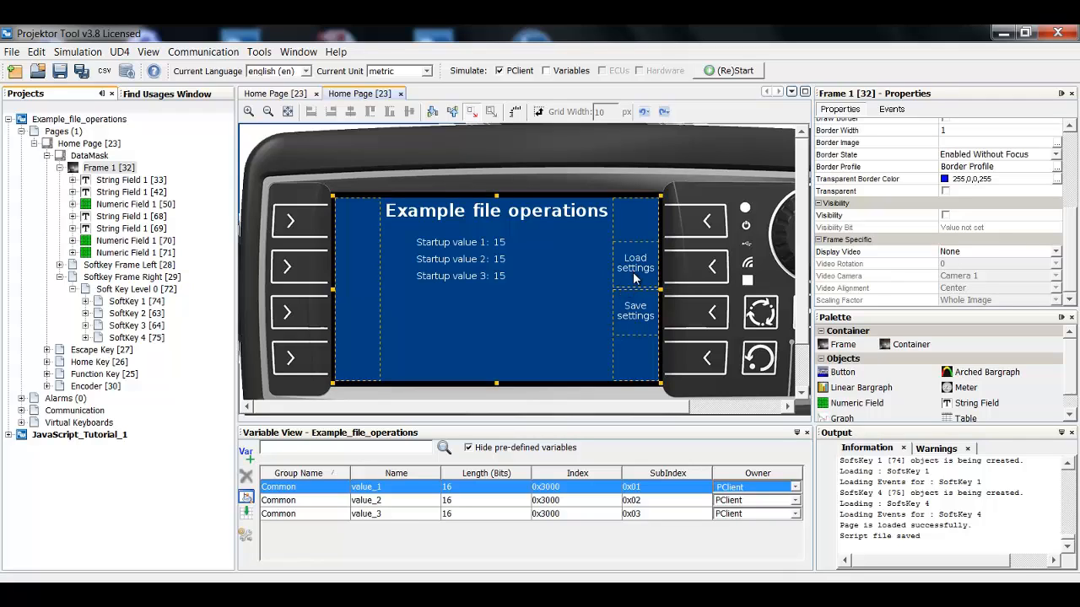
{"action": "mouse_move", "coordinate": [509, 273]}
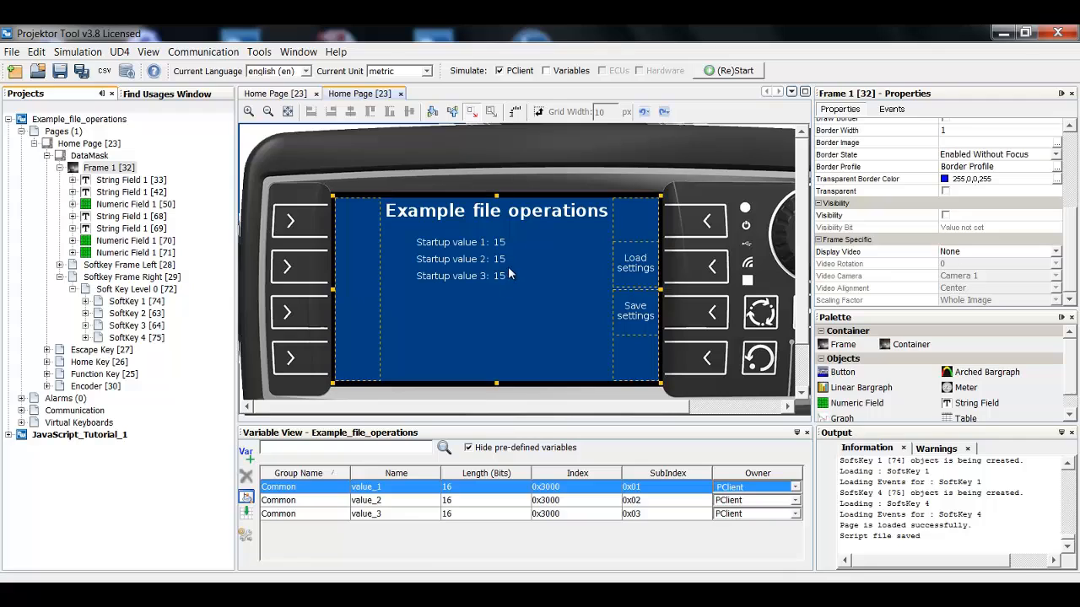
{"action": "mouse_move", "coordinate": [504, 265]}
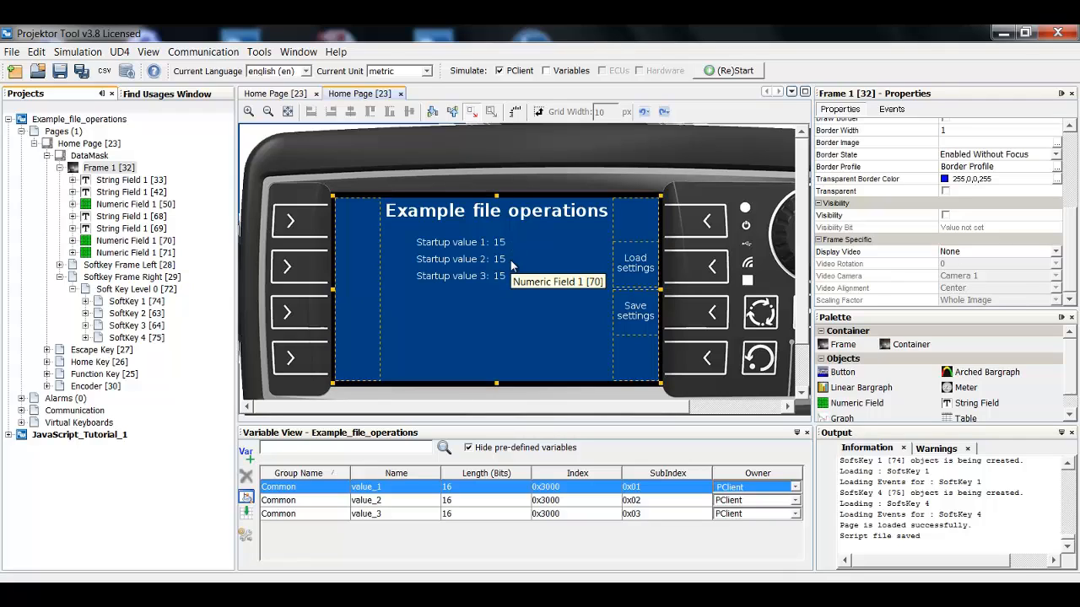
{"action": "mouse_move", "coordinate": [615, 327]}
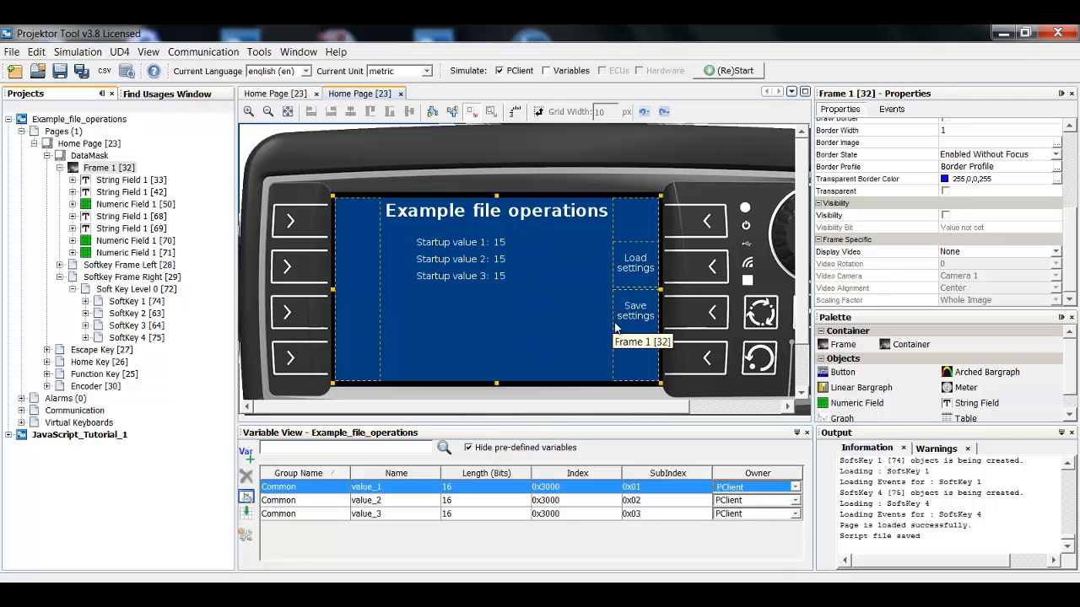
{"action": "mouse_move", "coordinate": [634, 329]}
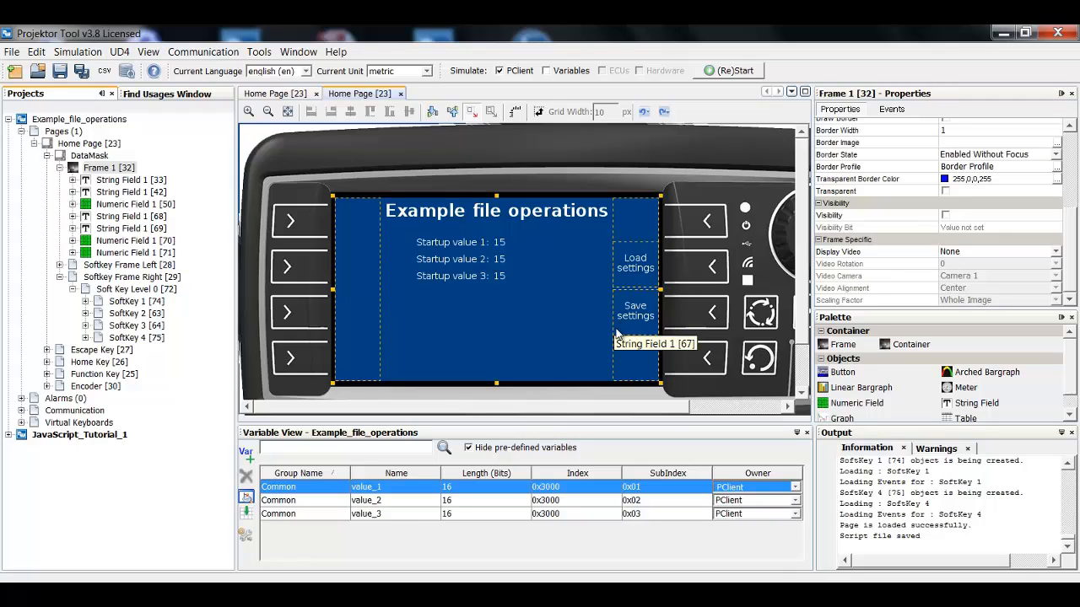
{"action": "mouse_move", "coordinate": [602, 330]}
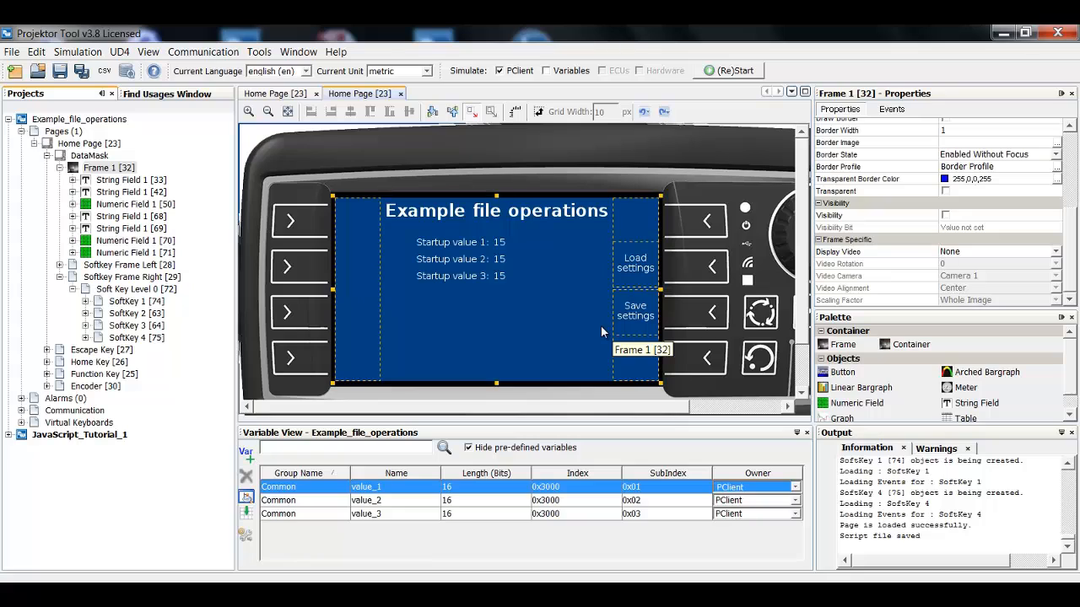
{"action": "mouse_move", "coordinate": [492, 303]}
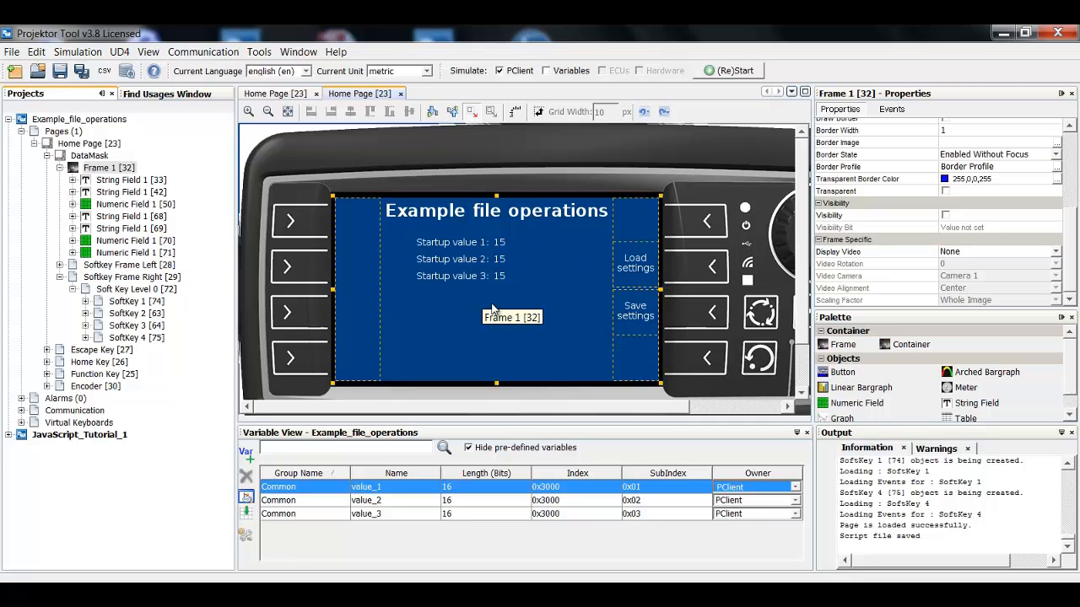
Select the Load settings soft key and show its OnRelease event running load_settings.js
{"action": "left_click", "coordinate": [634, 264]}
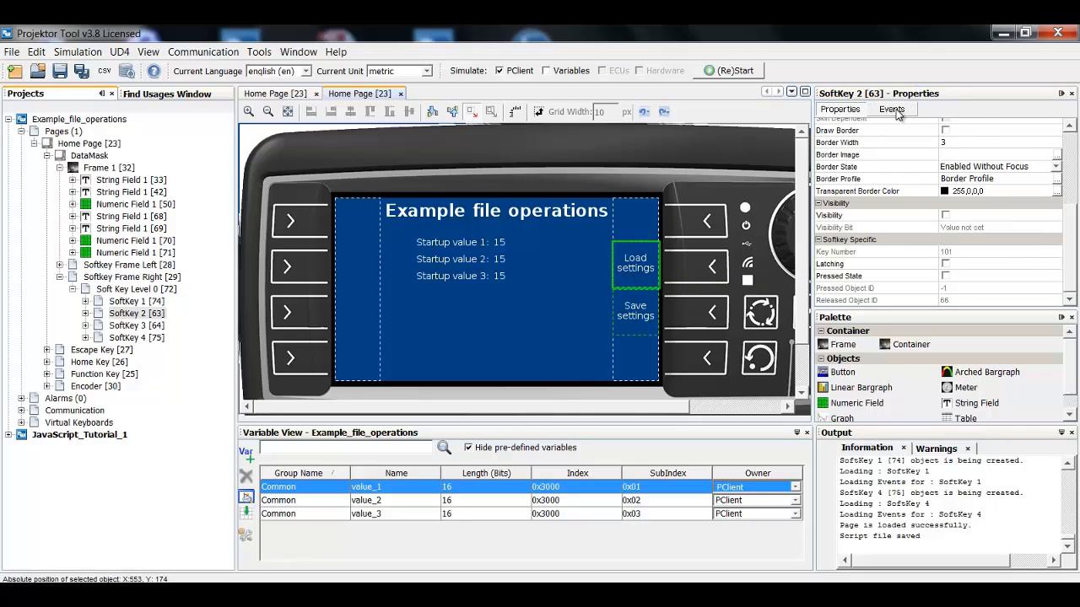
{"action": "left_click", "coordinate": [891, 108]}
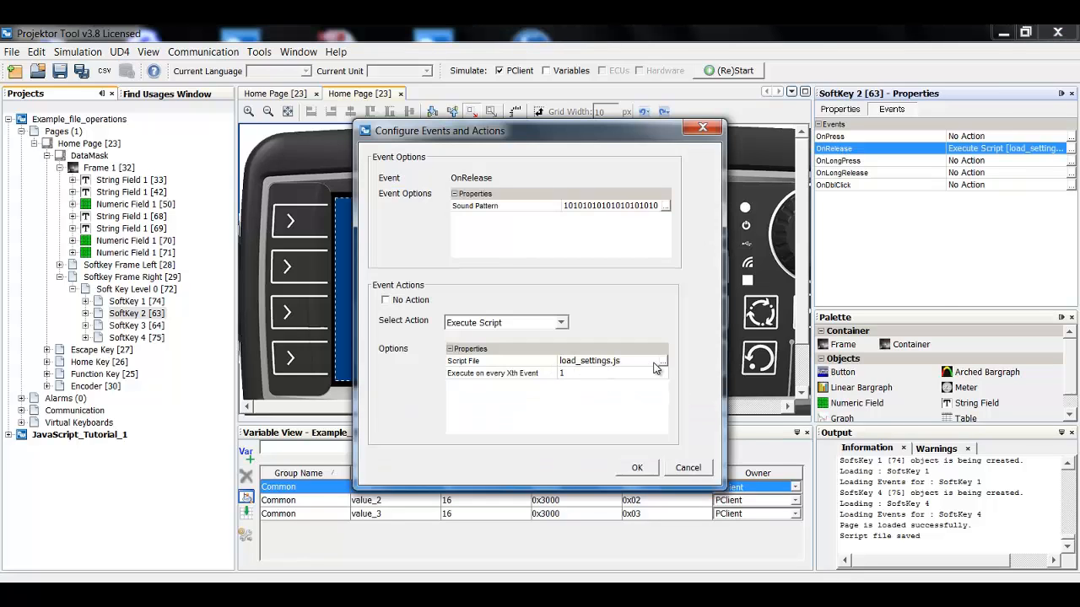
{"action": "left_click", "coordinate": [661, 368]}
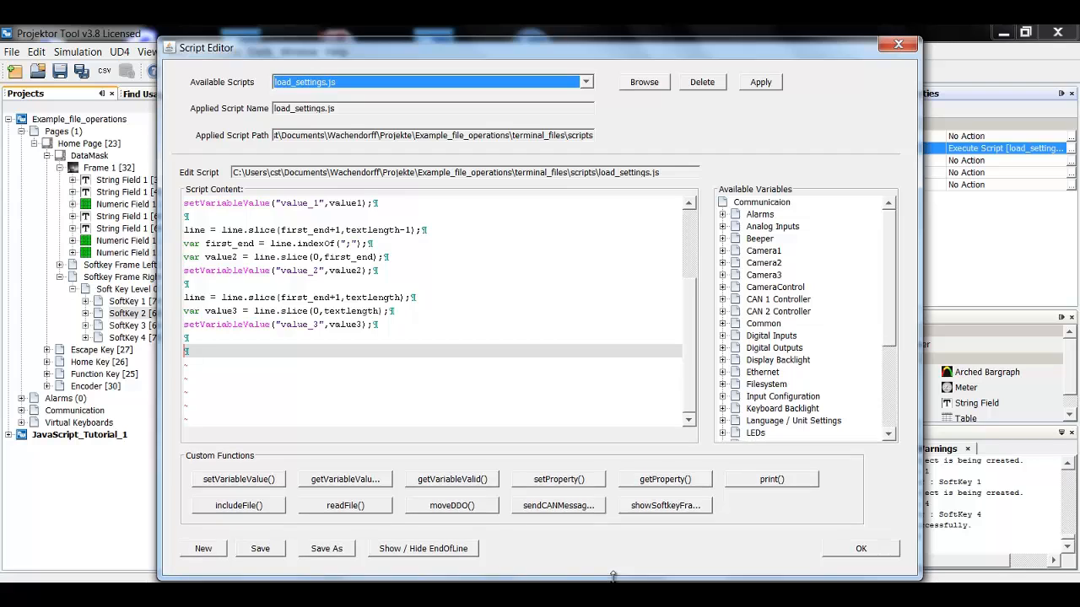
{"action": "scroll", "scroll_direction": "up", "scroll_amount": 3}
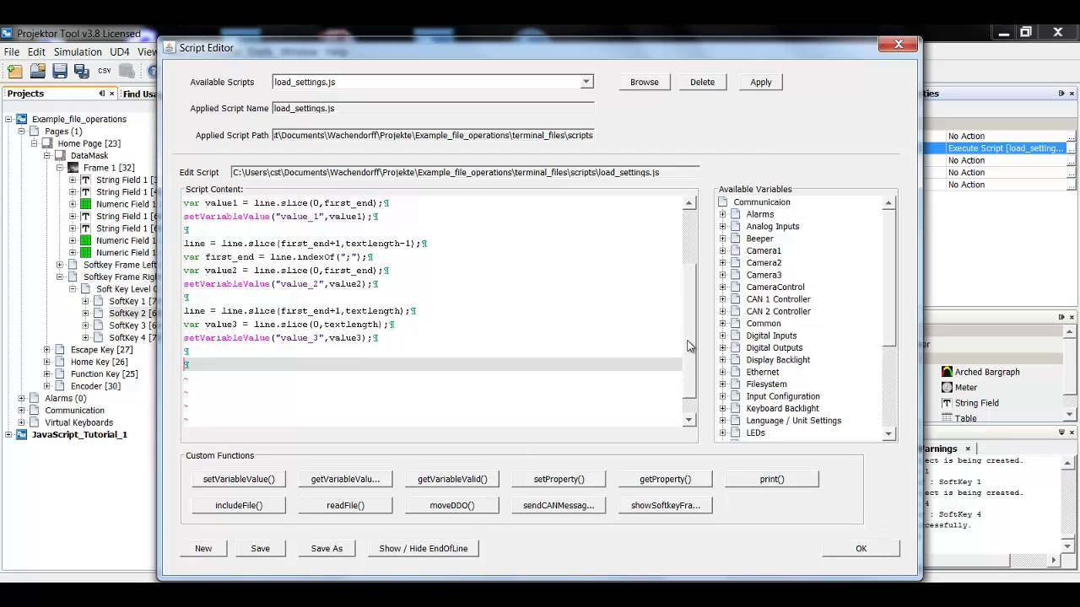
{"action": "scroll", "scroll_direction": "up", "scroll_amount": 3}
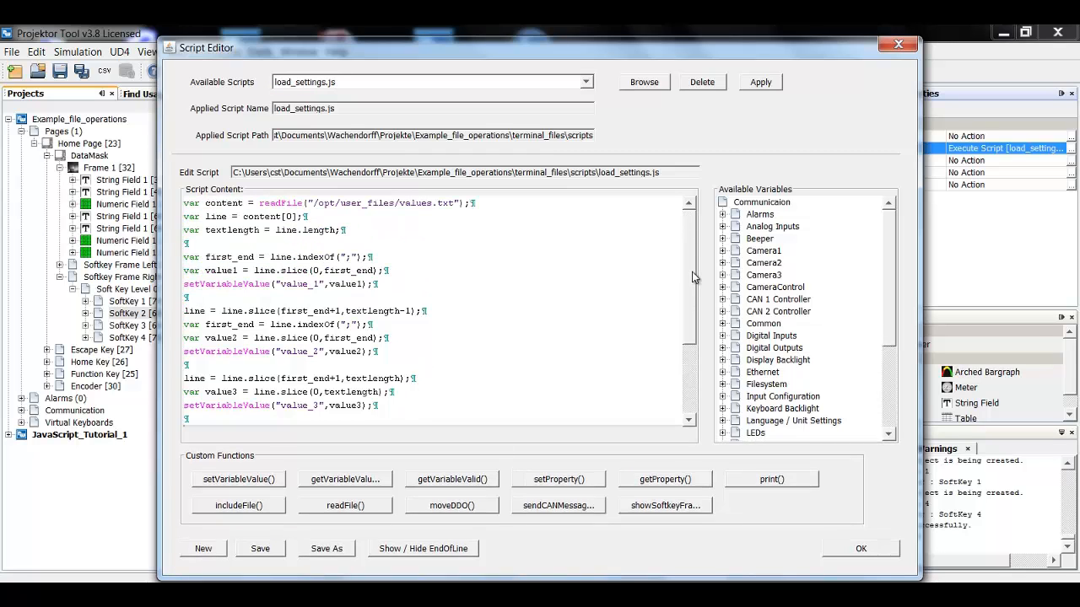
{"action": "mouse_move", "coordinate": [591, 270]}
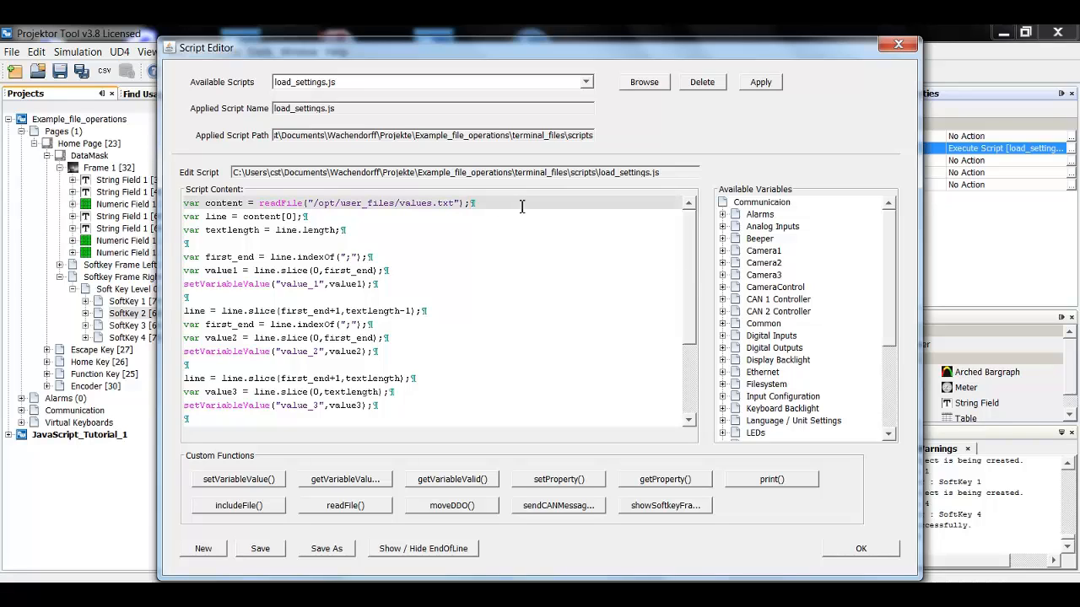
{"action": "mouse_move", "coordinate": [465, 229]}
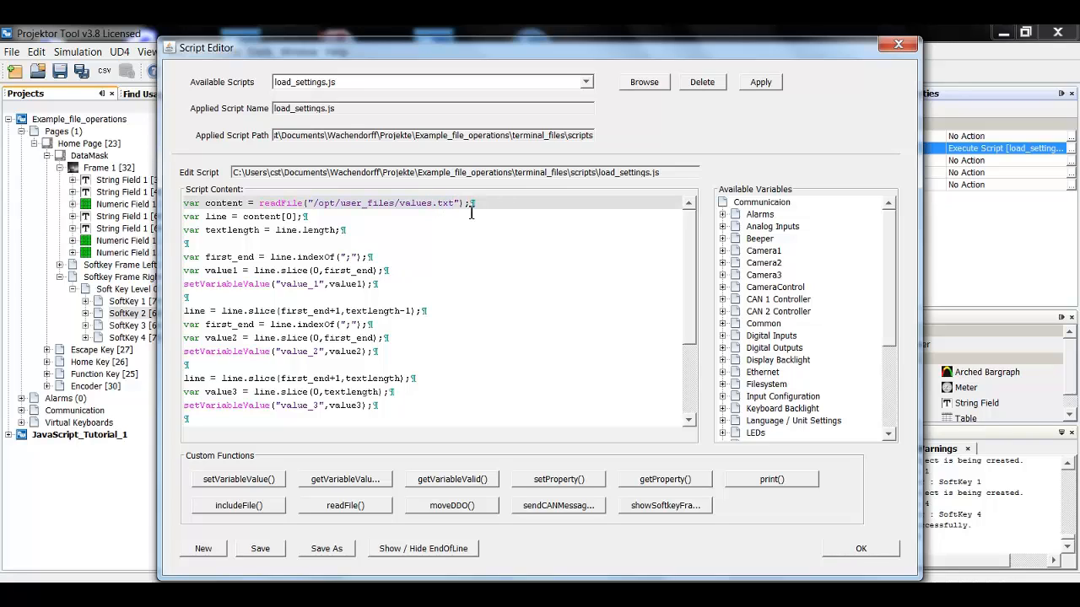
{"action": "mouse_move", "coordinate": [486, 210]}
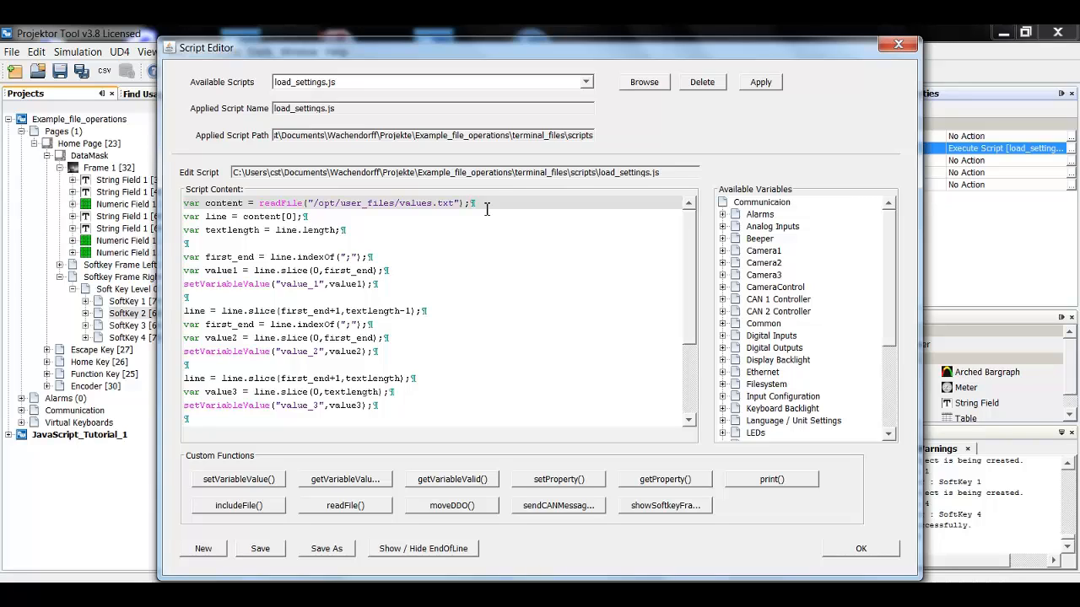
{"action": "mouse_move", "coordinate": [496, 205]}
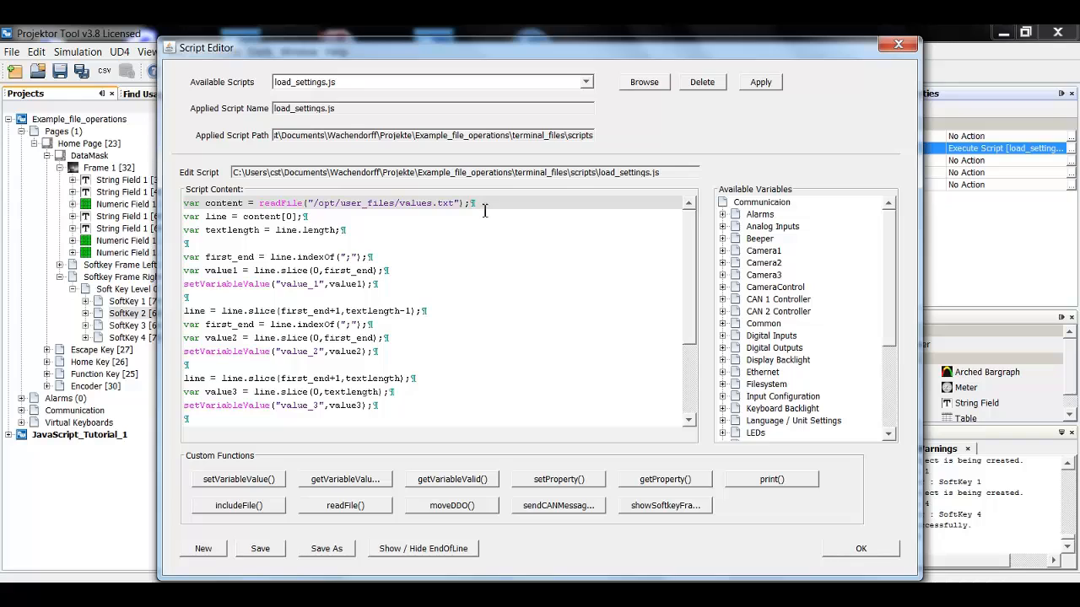
{"action": "mouse_move", "coordinate": [222, 206]}
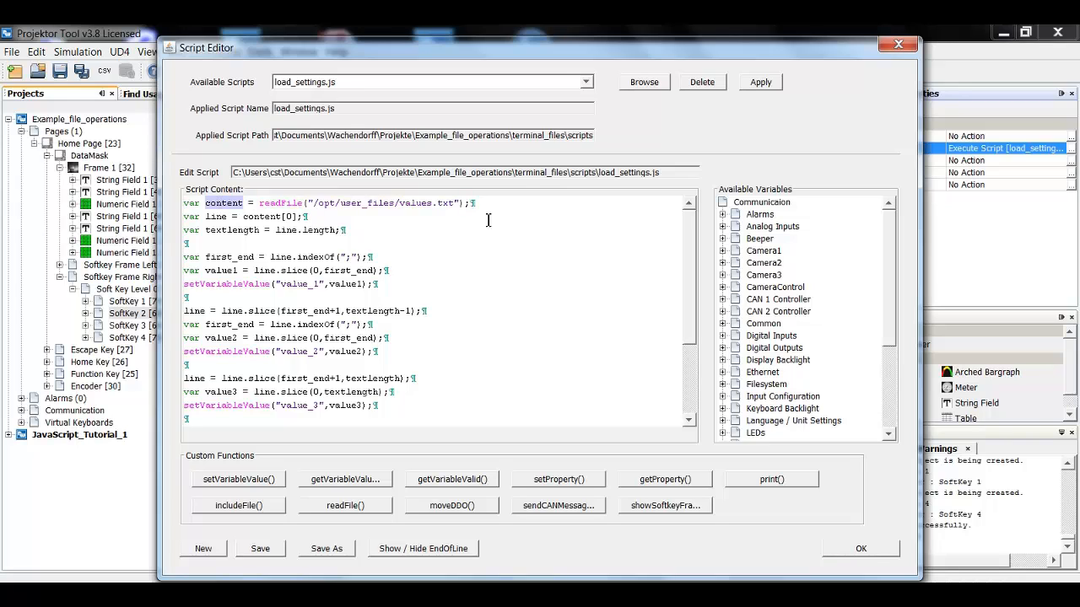
{"action": "mouse_move", "coordinate": [503, 205]}
{"action": "type", "text": "13;27;38"}
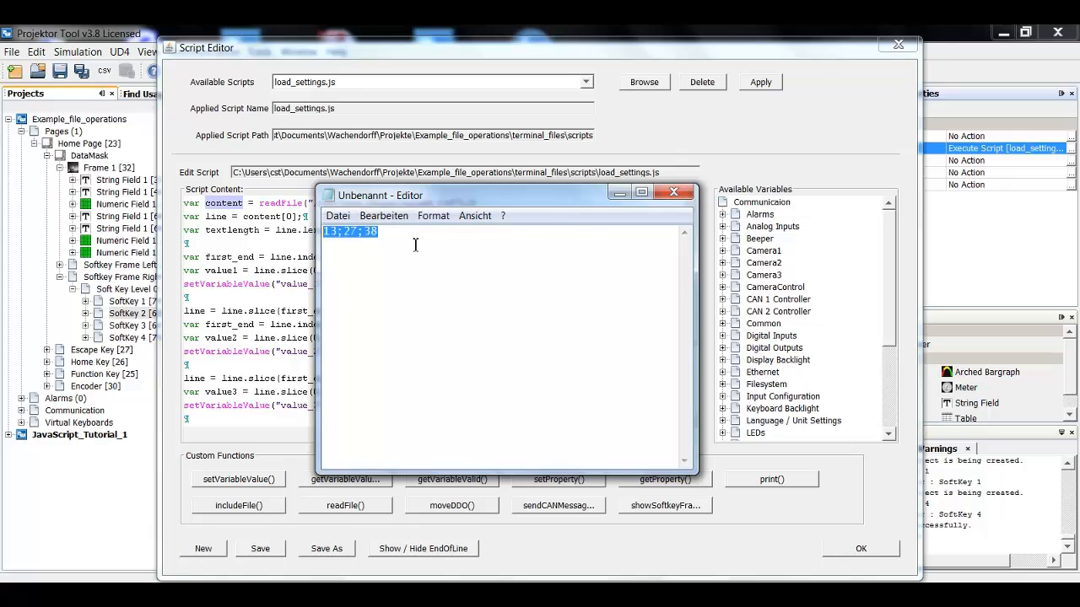
Deselect the 13;27;38 text in the untitled Notepad window beside the script
{"action": "left_click", "coordinate": [405, 240]}
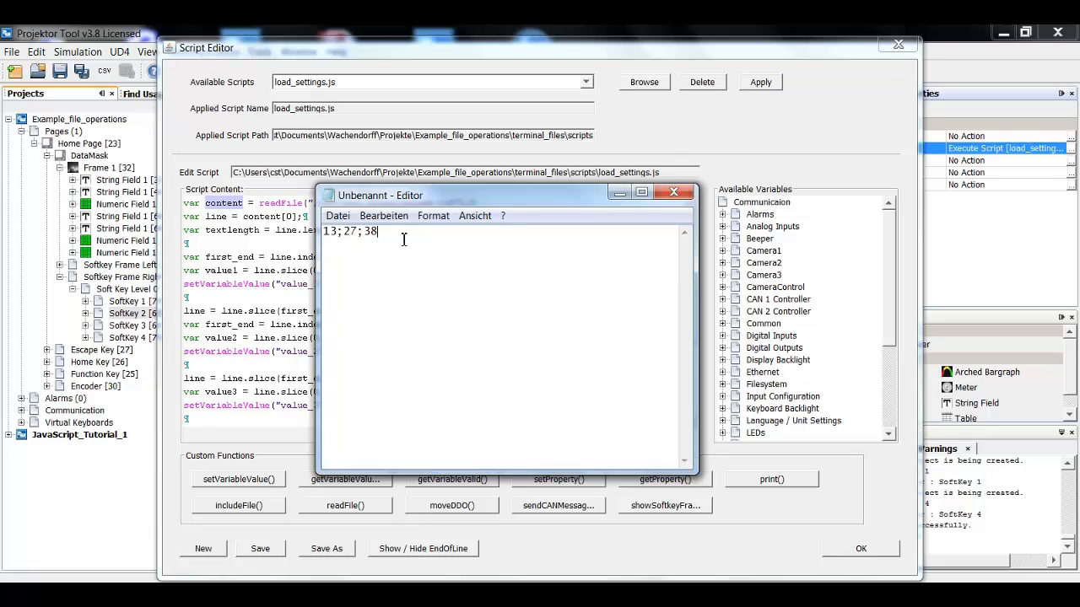
{"action": "mouse_move", "coordinate": [708, 204]}
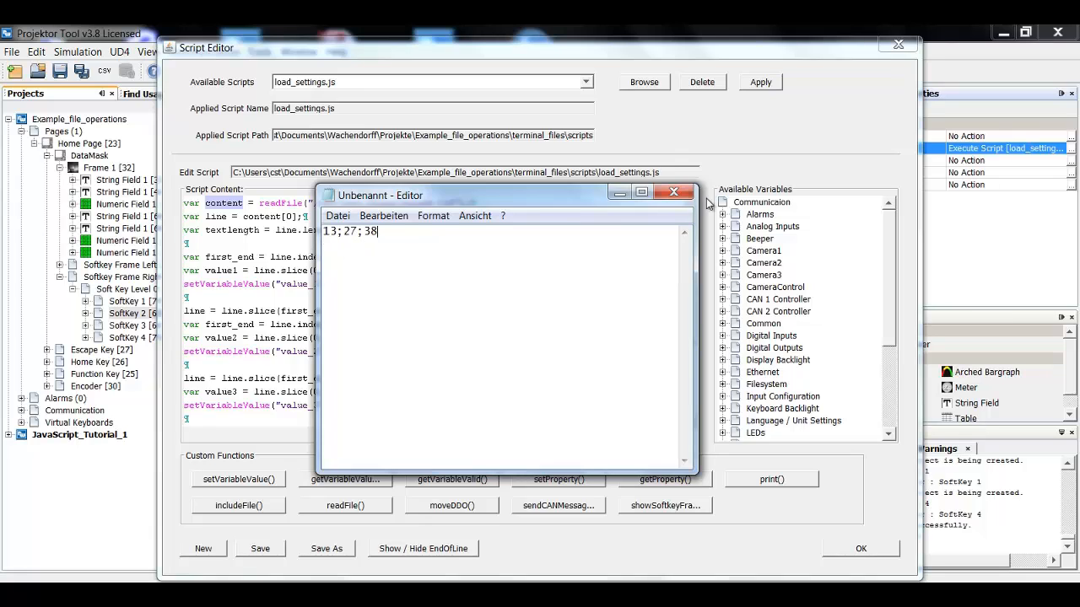
{"action": "left_click", "coordinate": [673, 192]}
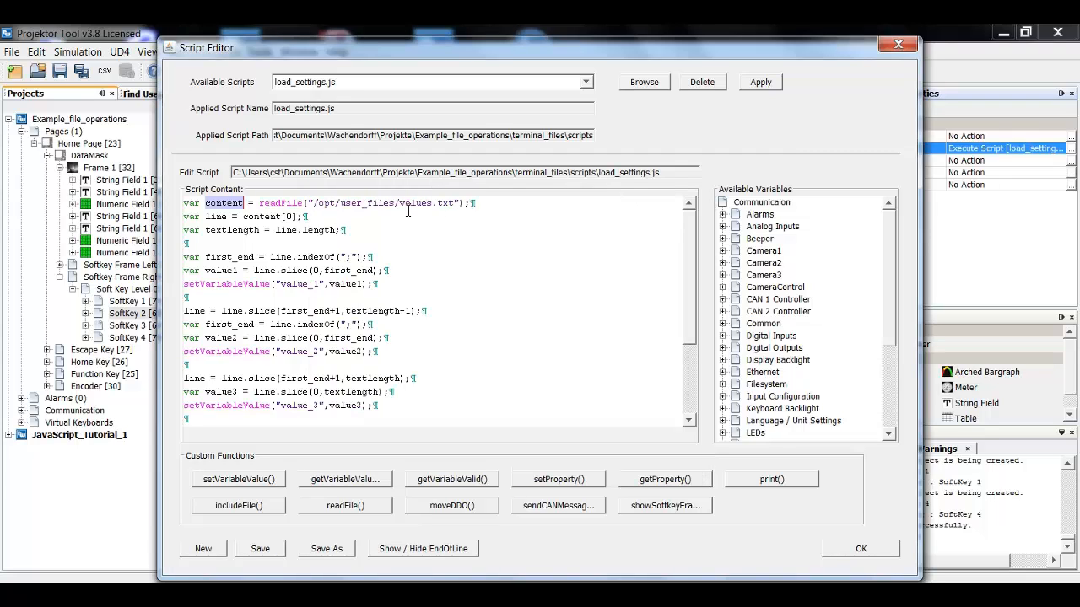
{"action": "mouse_move", "coordinate": [212, 222]}
{"action": "type", "text": "13;27;38"}
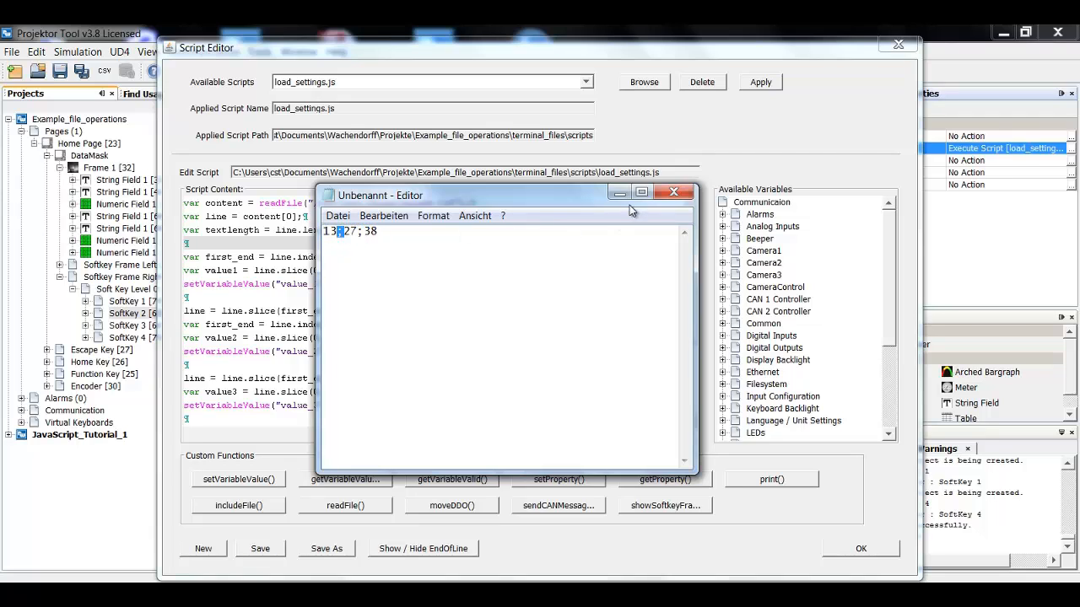
{"action": "left_click", "coordinate": [673, 192]}
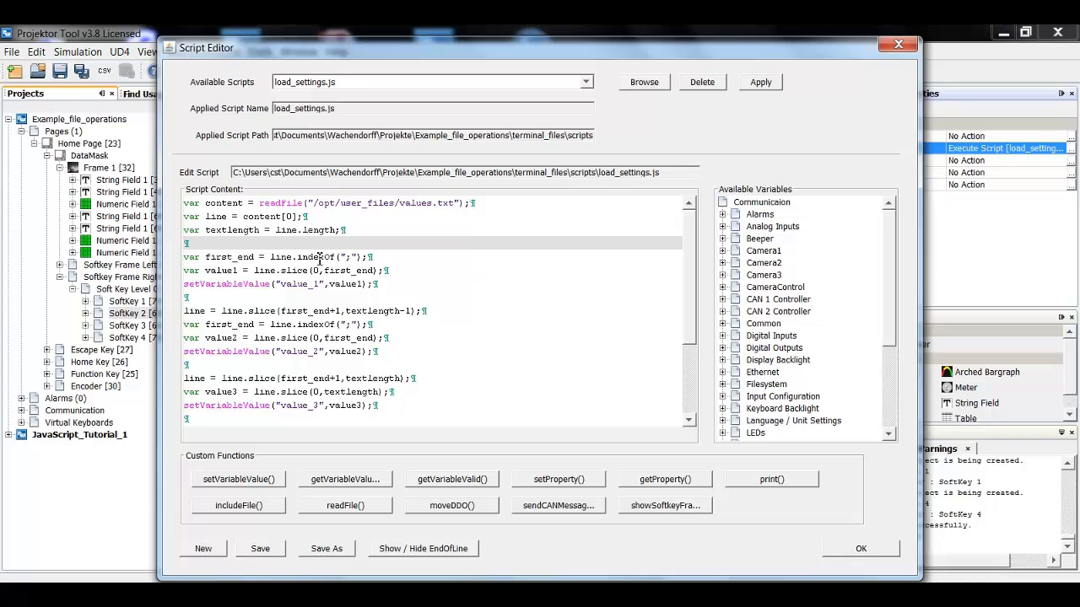
{"action": "mouse_move", "coordinate": [270, 259]}
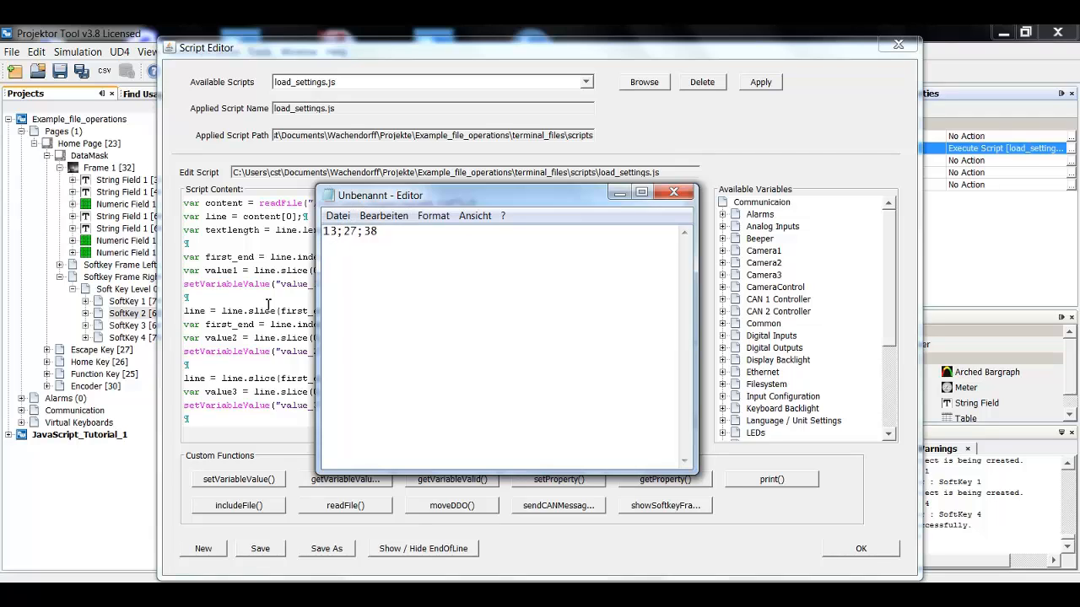
{"action": "left_click", "coordinate": [673, 192]}
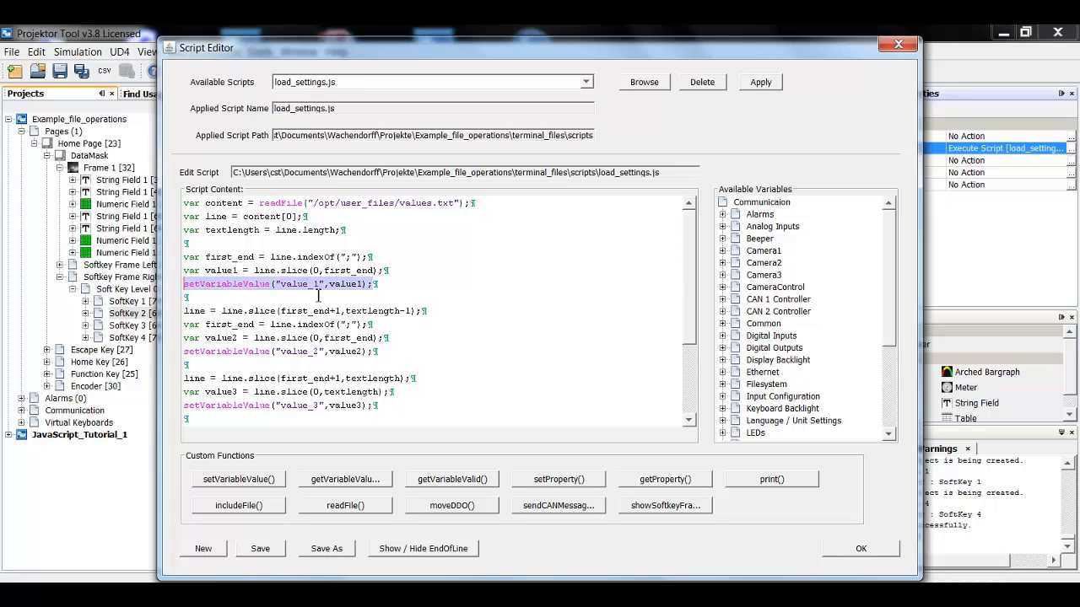
{"action": "double_click", "coordinate": [340, 284]}
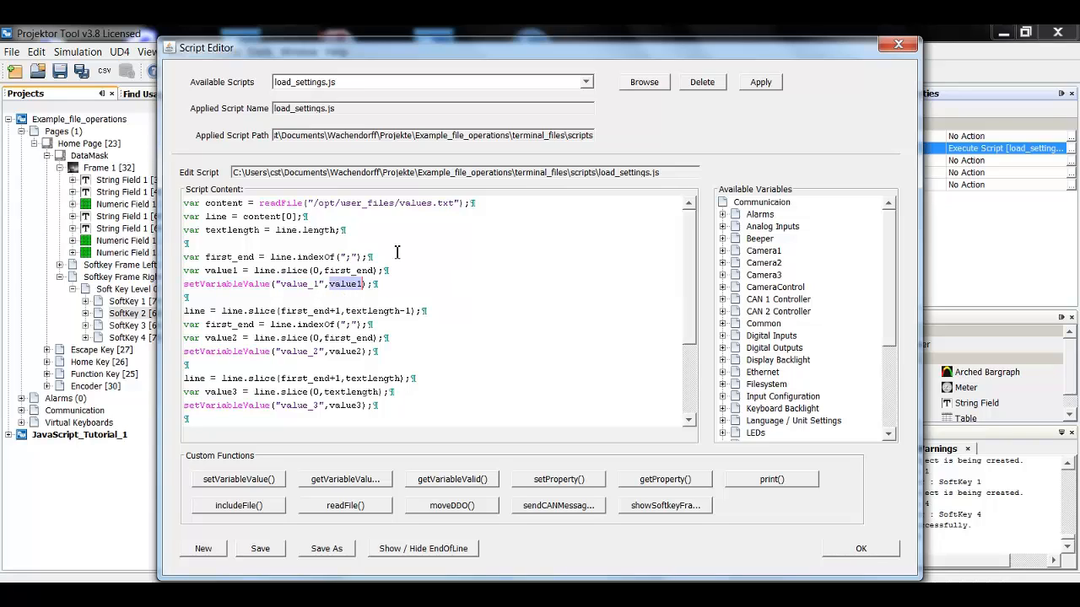
{"action": "mouse_move", "coordinate": [390, 256]}
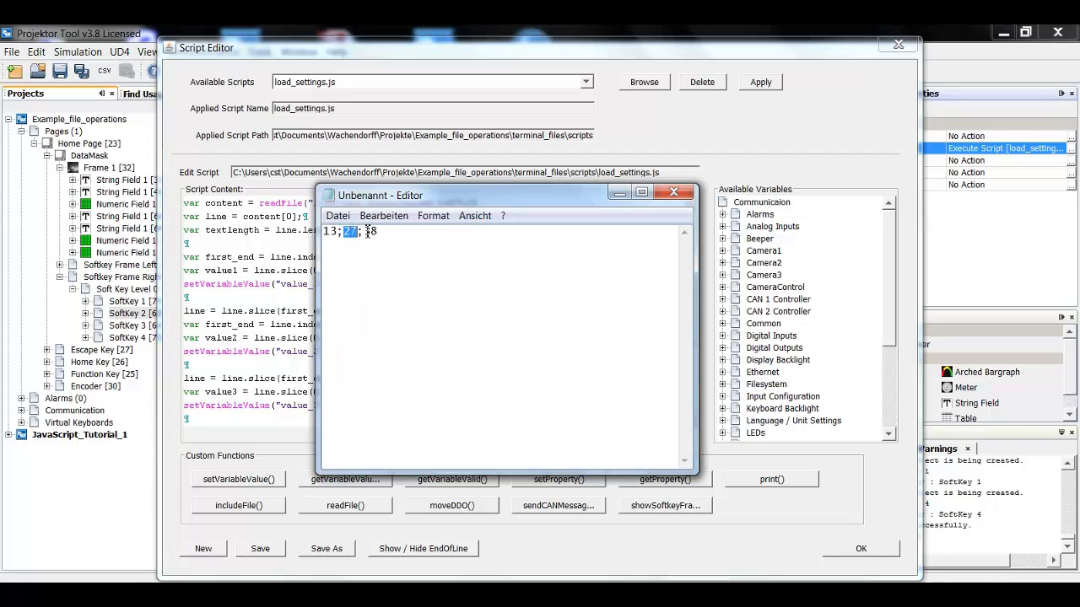
{"action": "left_click", "coordinate": [673, 193]}
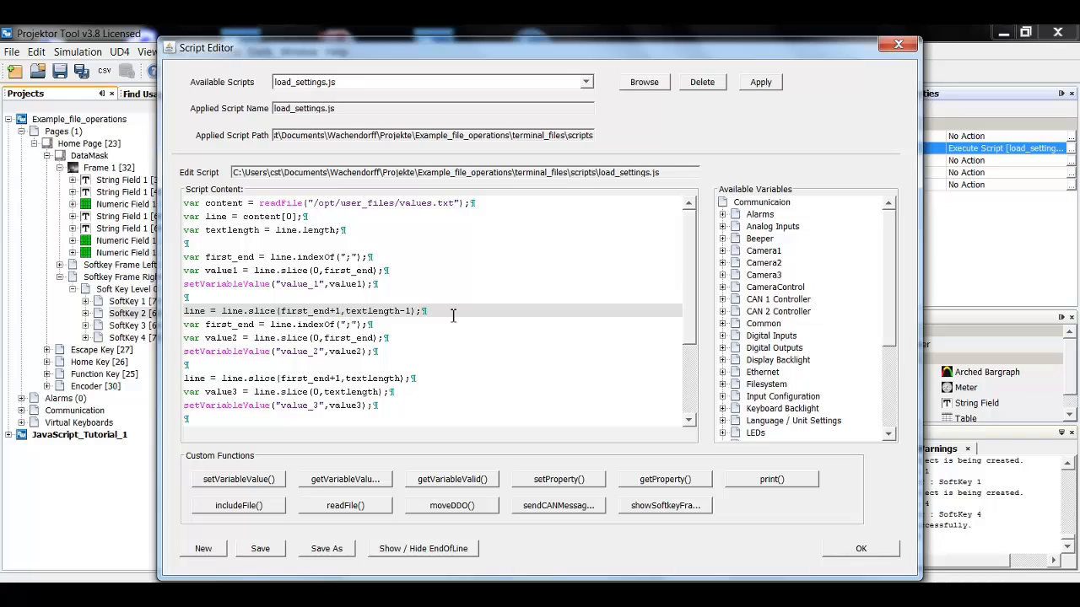
{"action": "mouse_move", "coordinate": [440, 334]}
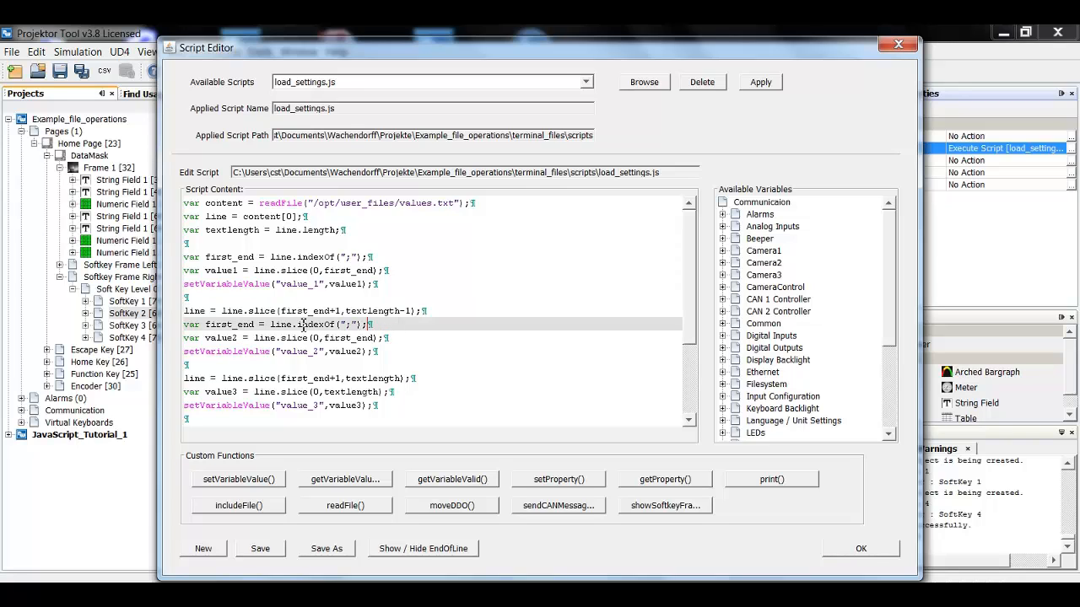
{"action": "mouse_move", "coordinate": [346, 327]}
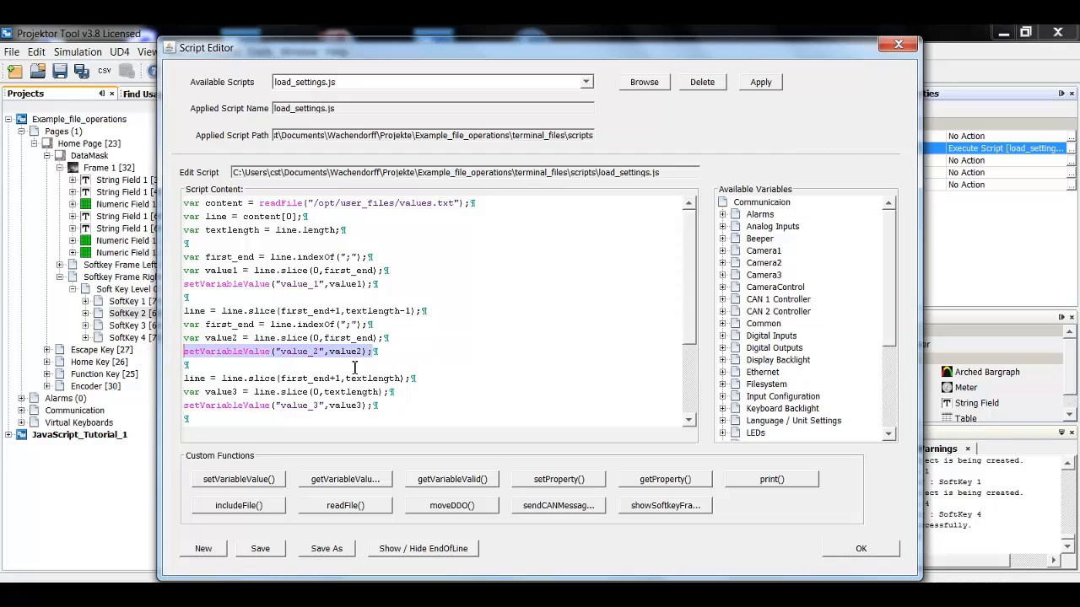
Check the value3 slice line and its setVariableValue call against 38, then return to the script top
{"action": "scroll", "scroll_direction": "down", "scroll_amount": 3}
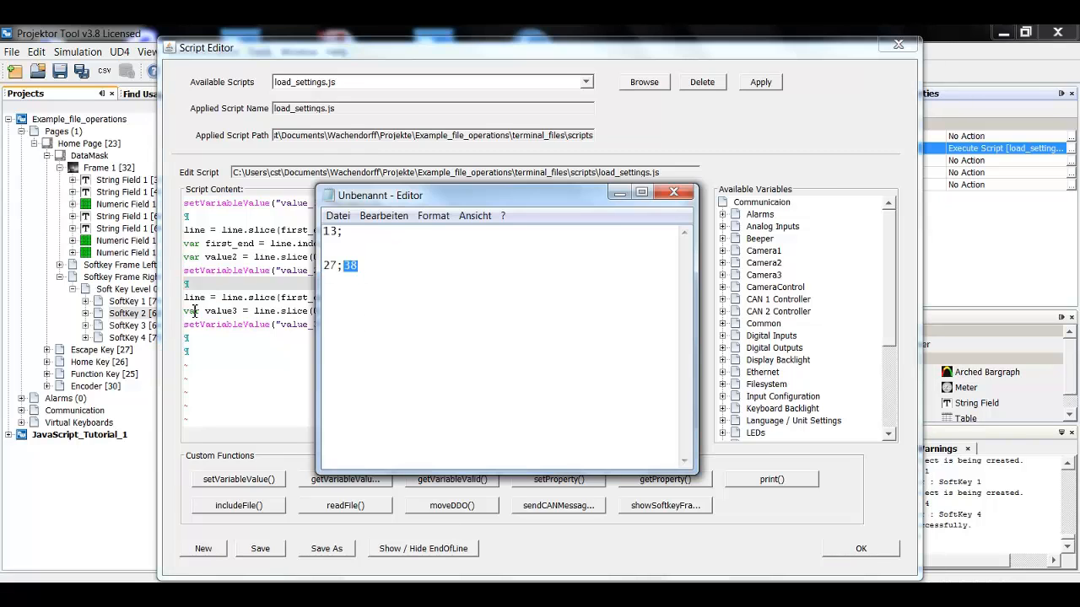
{"action": "left_click", "coordinate": [672, 193]}
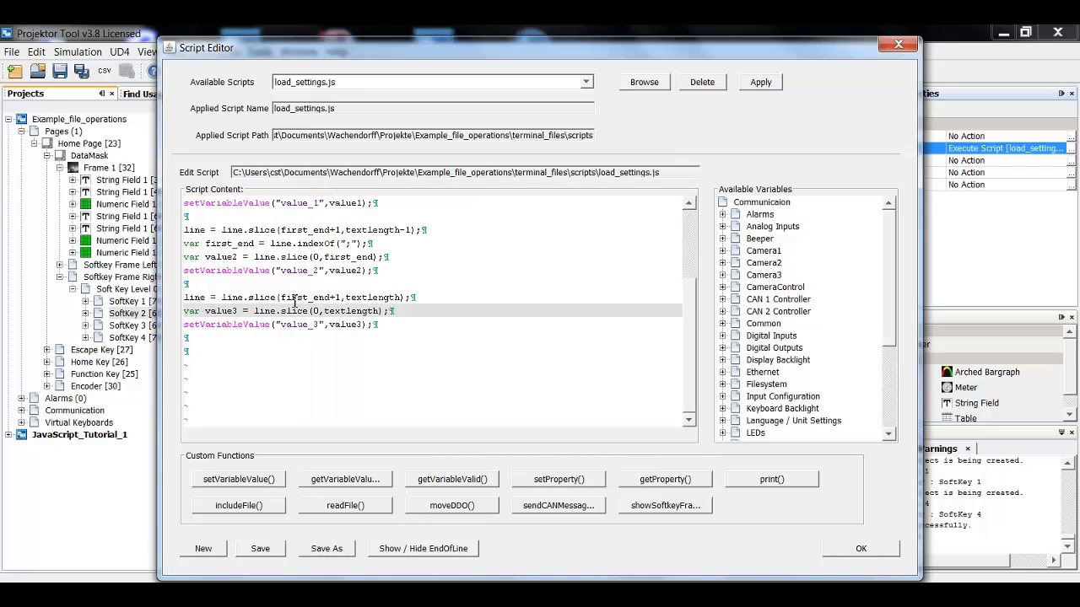
{"action": "double_click", "coordinate": [368, 297]}
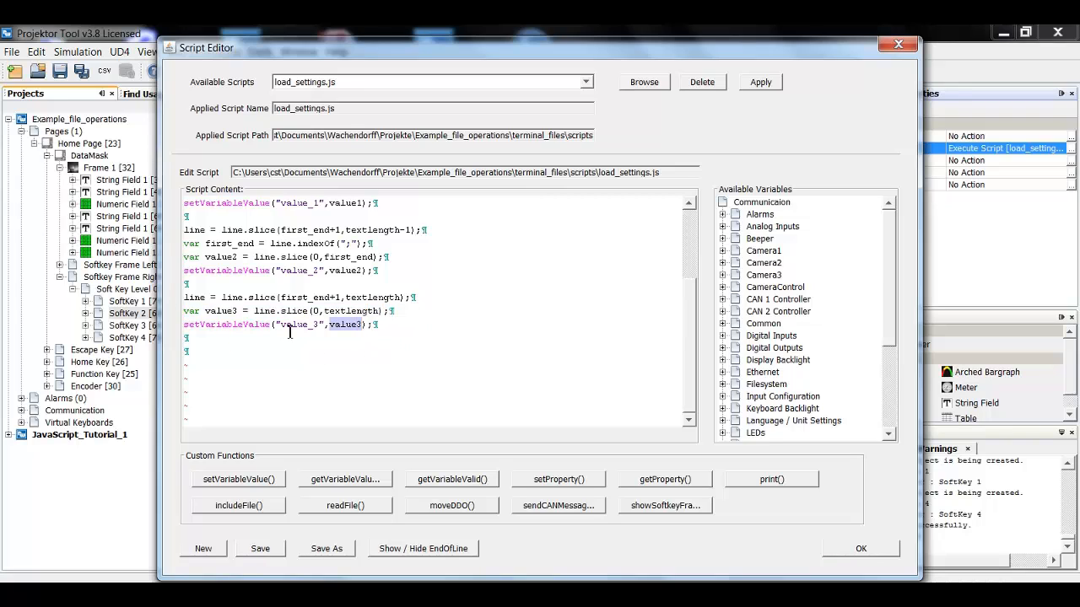
{"action": "left_click", "coordinate": [394, 349]}
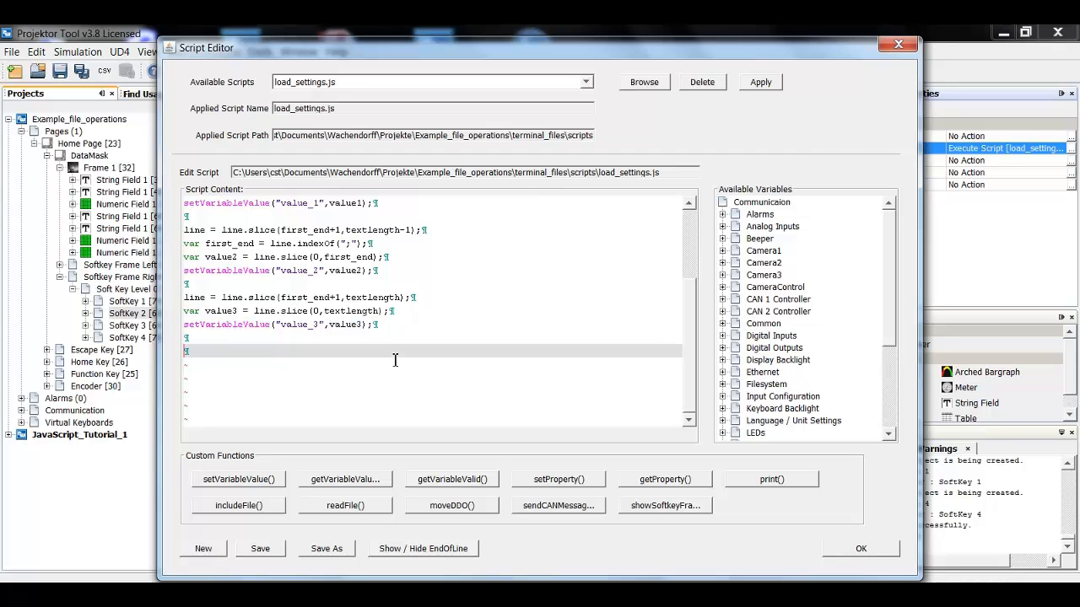
{"action": "mouse_move", "coordinate": [476, 390]}
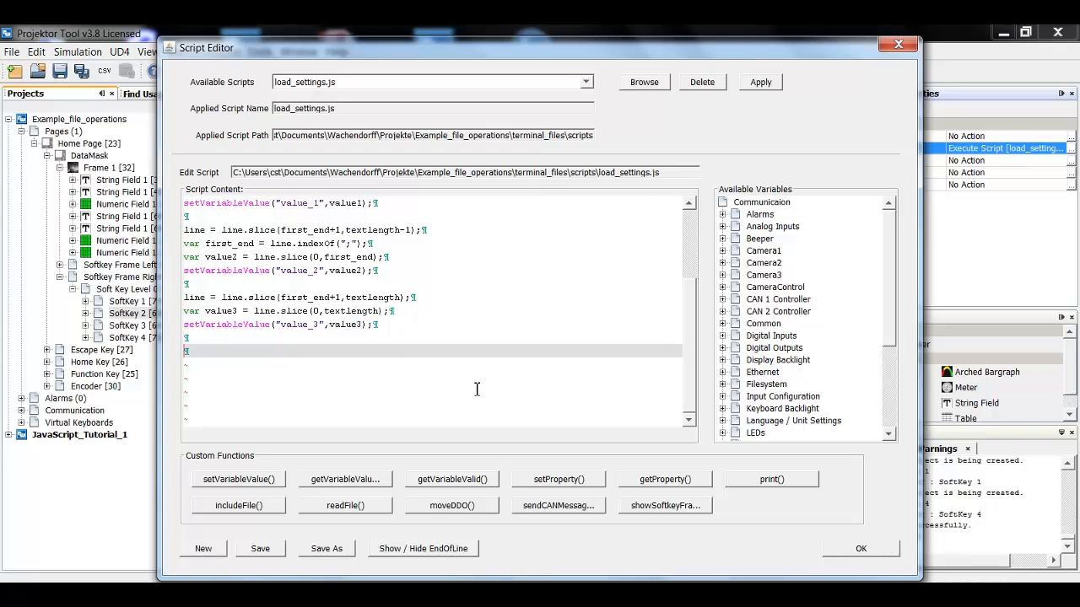
{"action": "scroll", "scroll_direction": "up", "scroll_amount": 3}
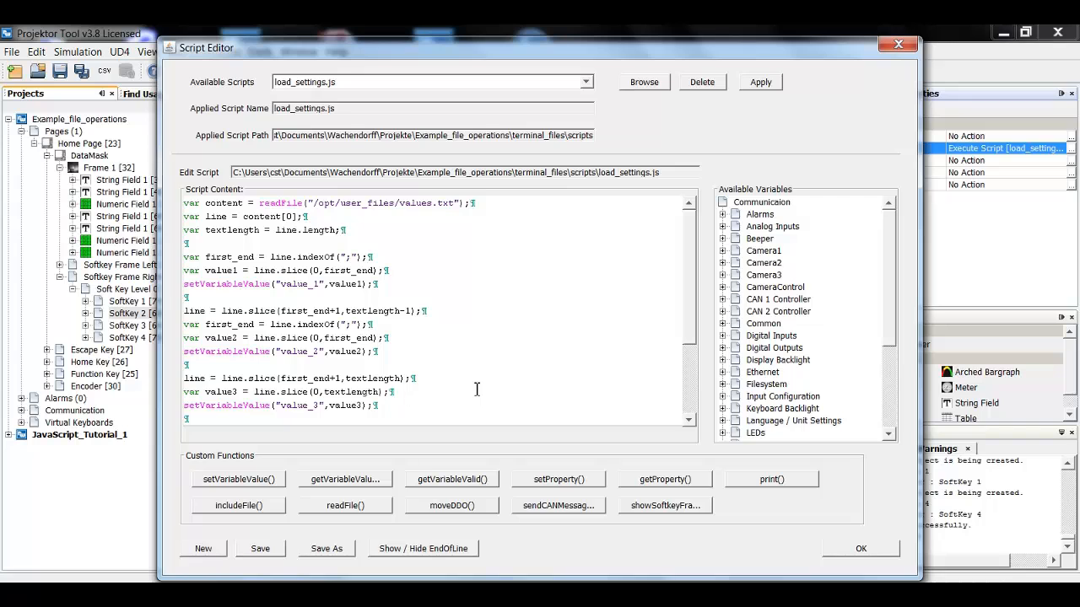
{"action": "mouse_move", "coordinate": [452, 358]}
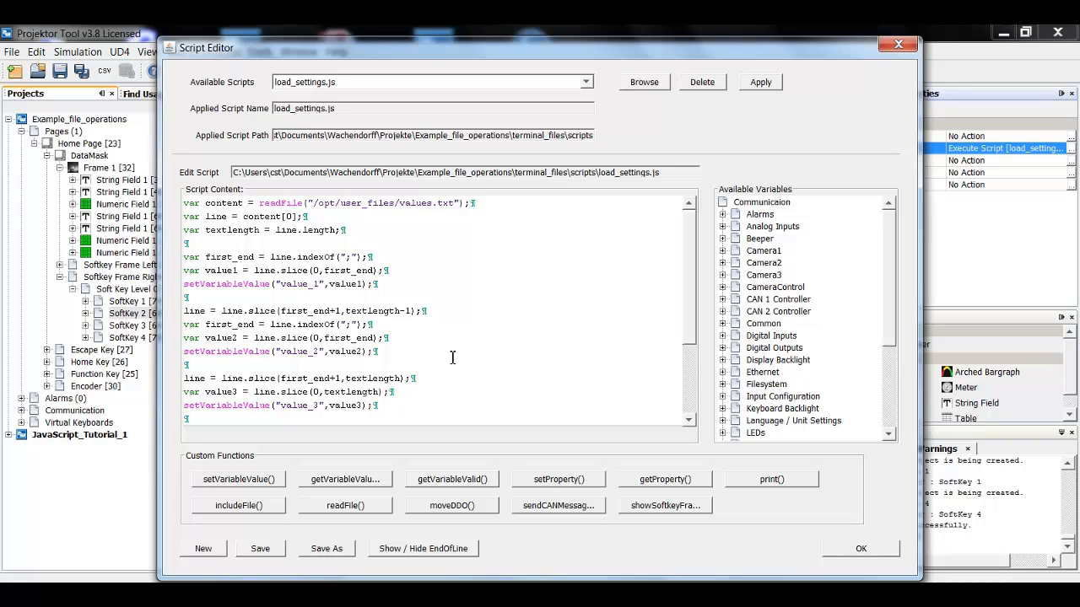
Accept load_settings.js and bring up the Save settings key's save_settings.js script
{"action": "left_click", "coordinate": [860, 549]}
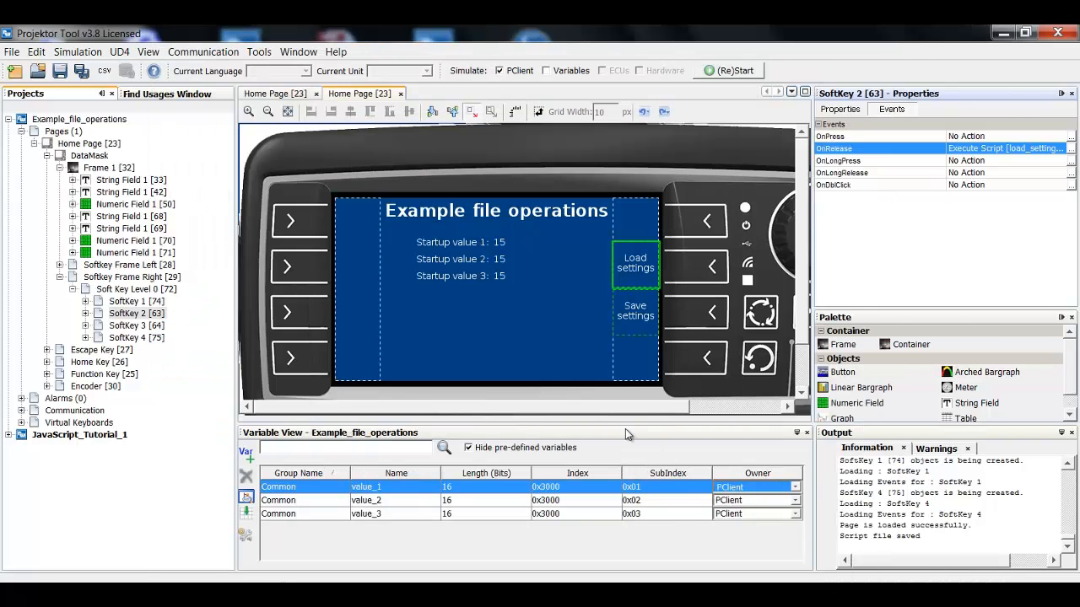
{"action": "left_click", "coordinate": [635, 311]}
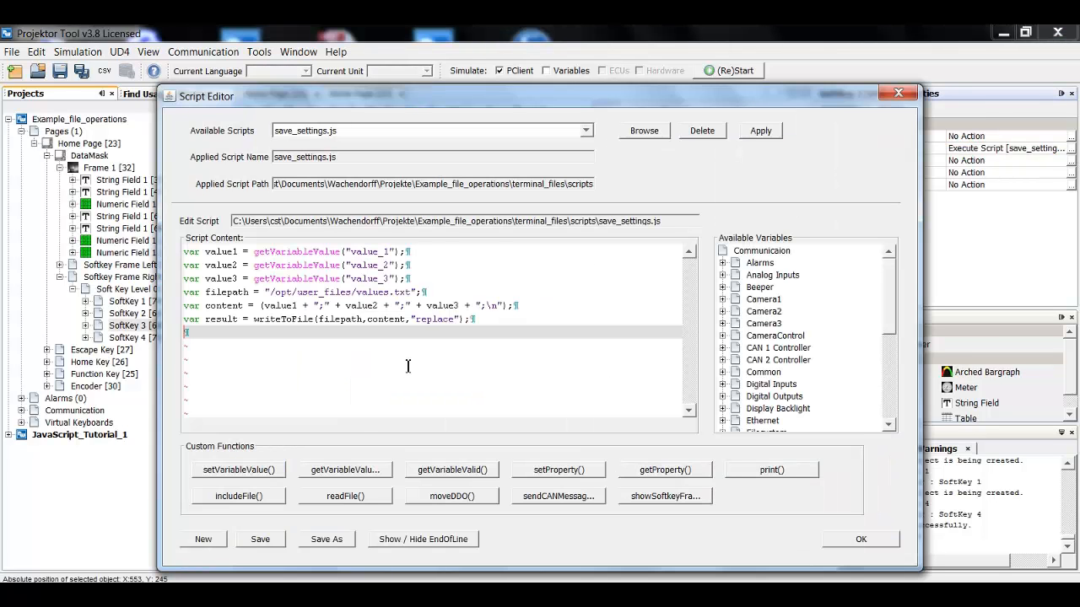
{"action": "mouse_move", "coordinate": [425, 279]}
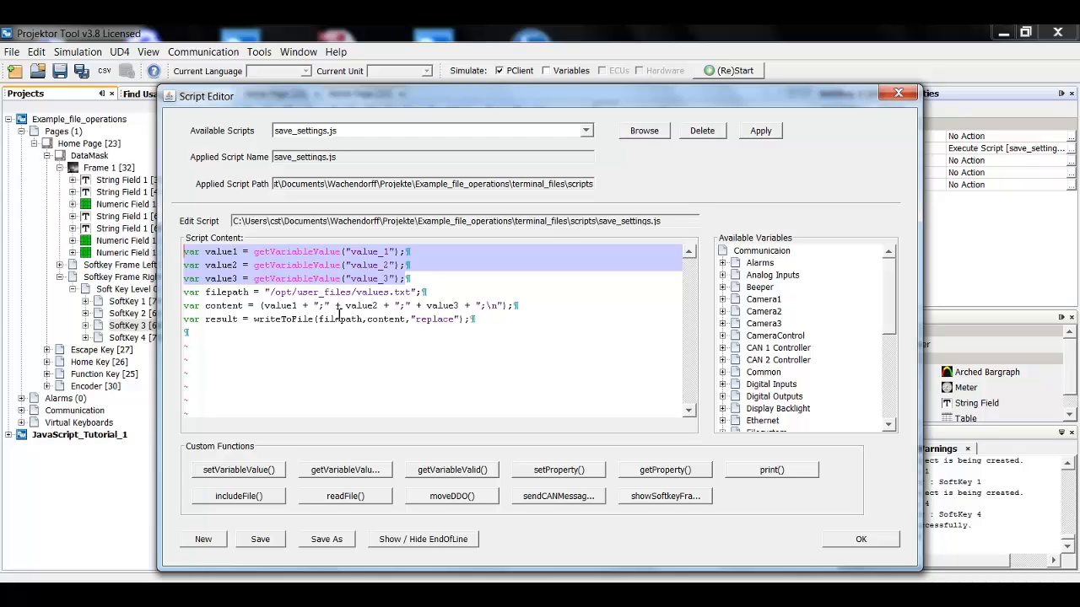
Highlight the values.txt file path line in save_settings.js instead of the three value lines
{"action": "left_click", "coordinate": [210, 292]}
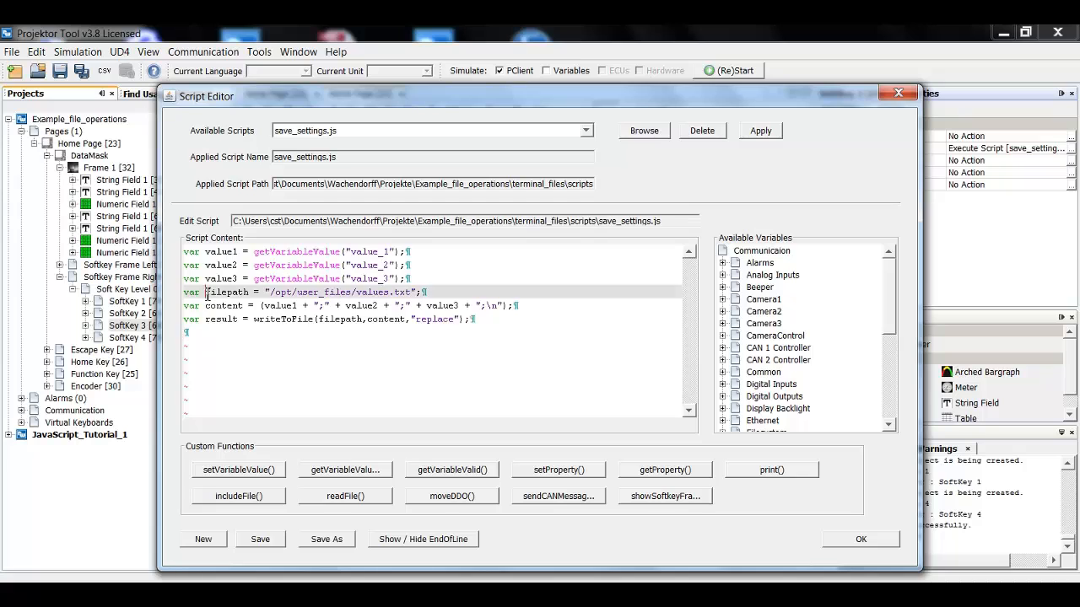
{"action": "left_click", "coordinate": [447, 292]}
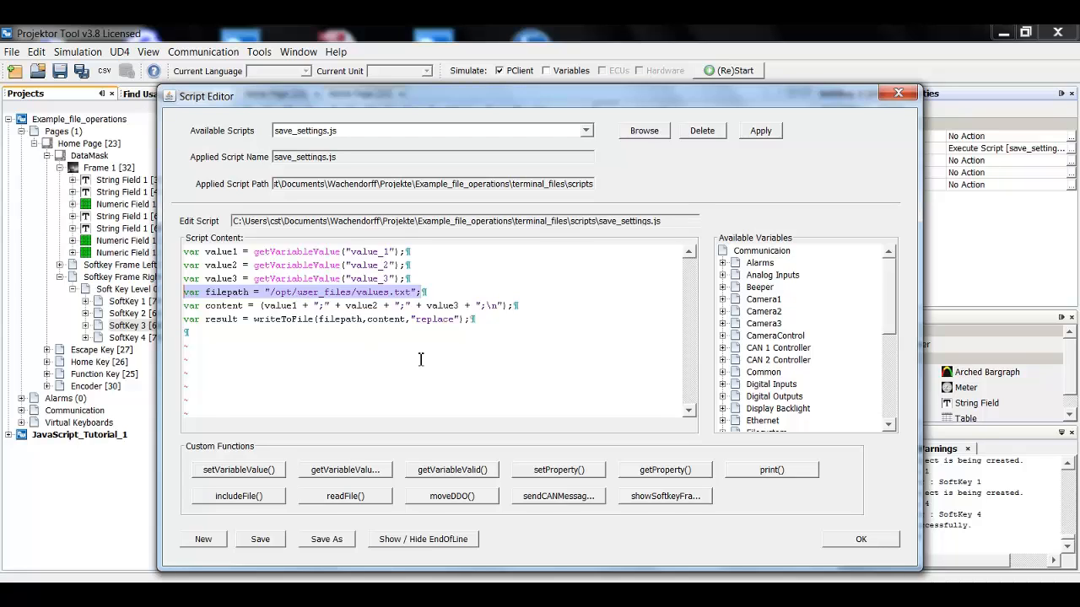
{"action": "left_click", "coordinate": [291, 332]}
{"action": "type", "text": "13;27;38"}
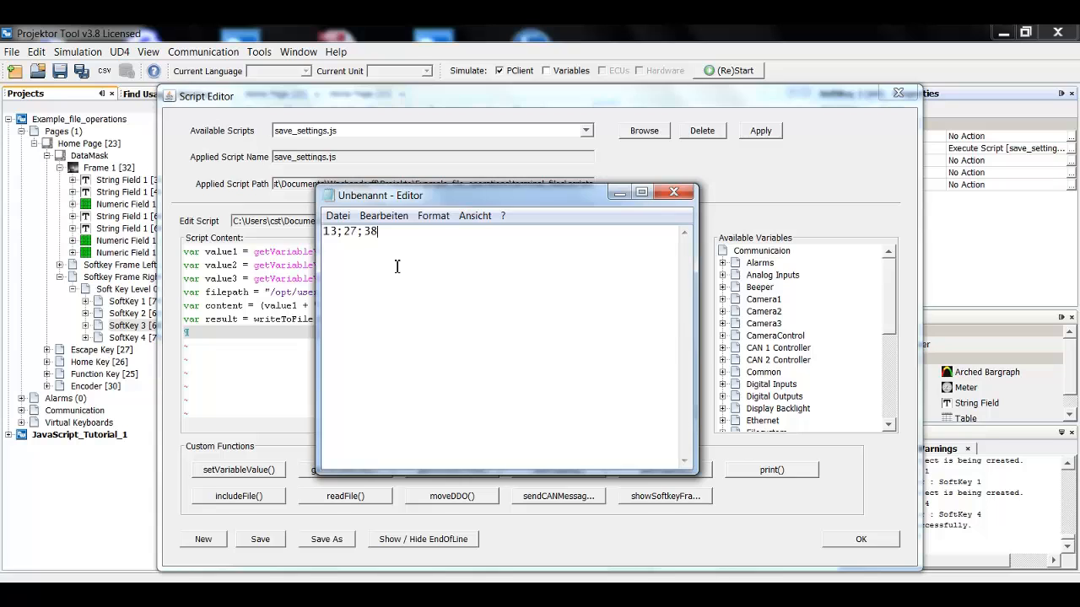
{"action": "mouse_move", "coordinate": [415, 231]}
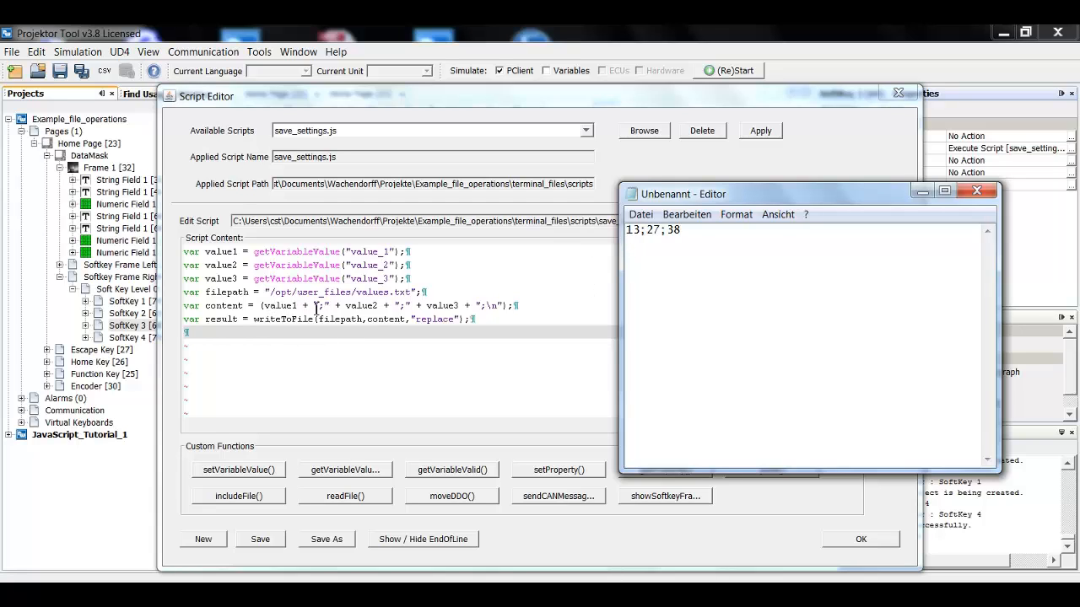
{"action": "mouse_move", "coordinate": [371, 312]}
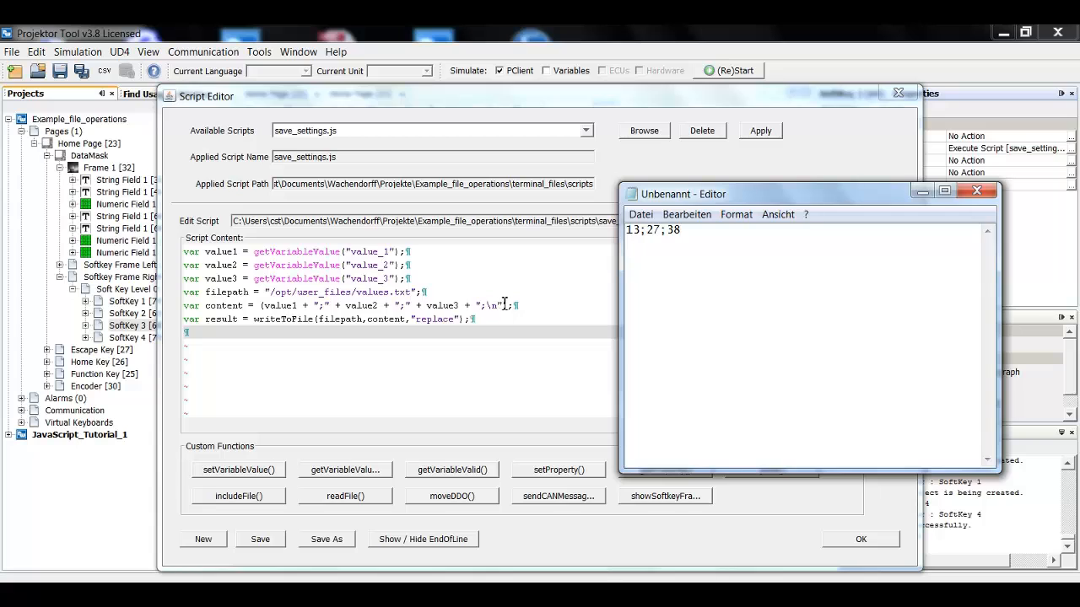
{"action": "mouse_move", "coordinate": [541, 358]}
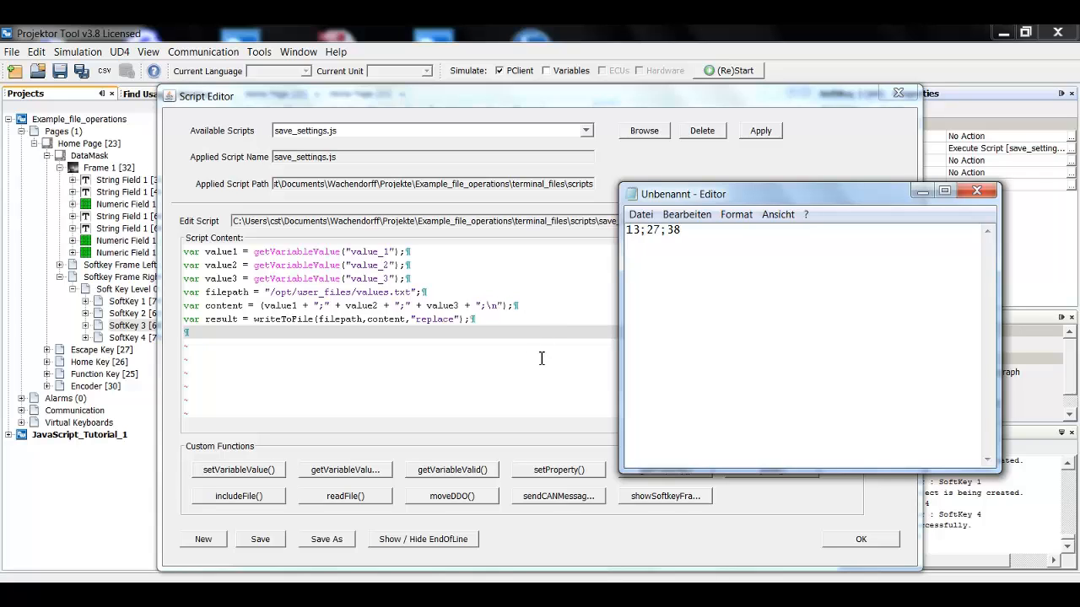
{"action": "mouse_move", "coordinate": [280, 320]}
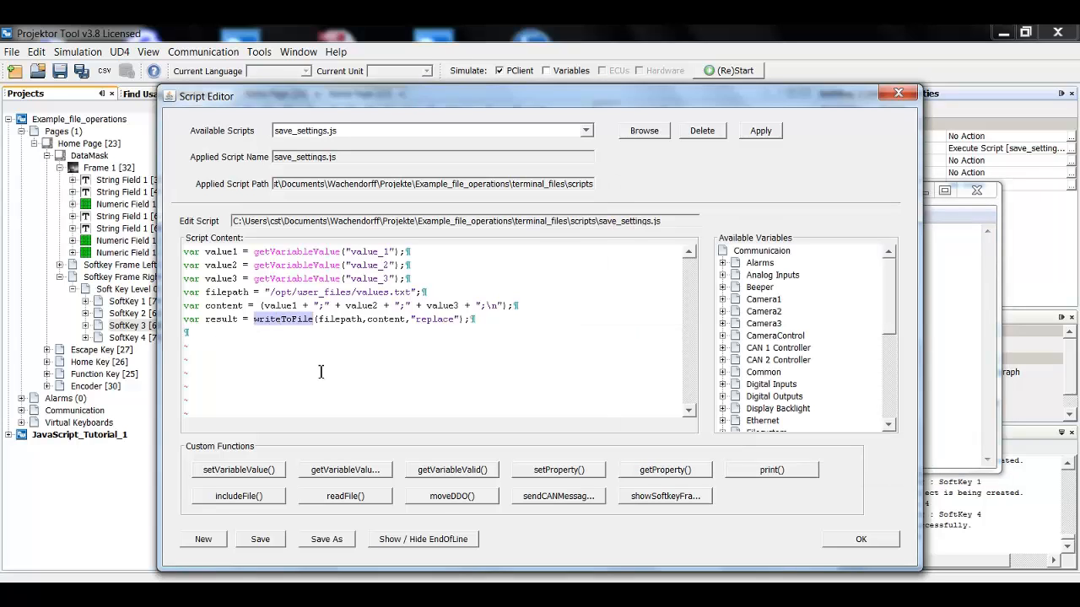
Highlight writeToFile's /opt/user_files/values.txt path, content string and replace mode
{"action": "double_click", "coordinate": [340, 319]}
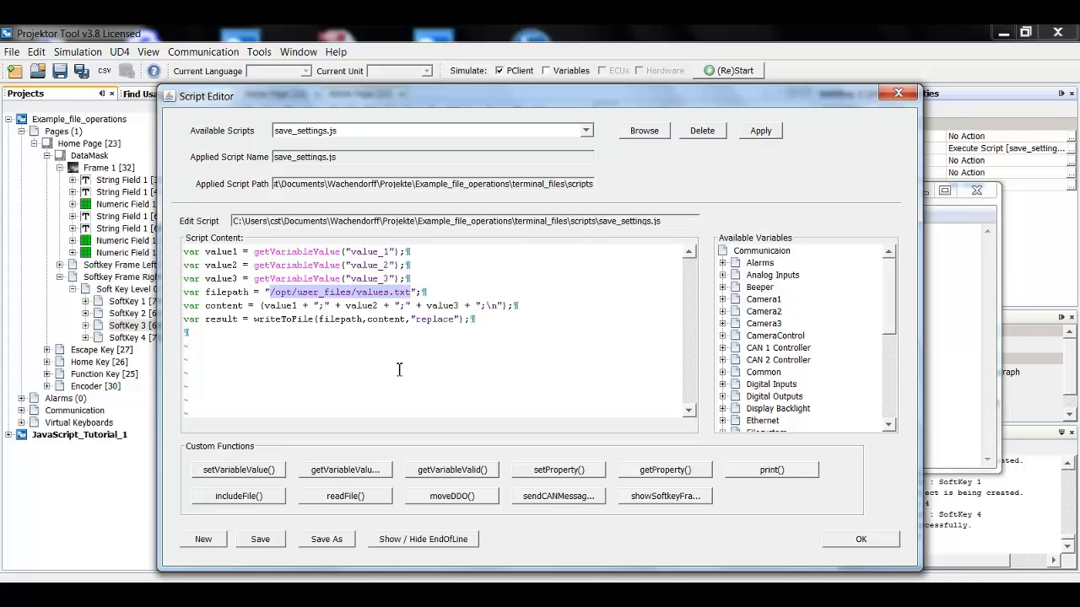
{"action": "double_click", "coordinate": [385, 319]}
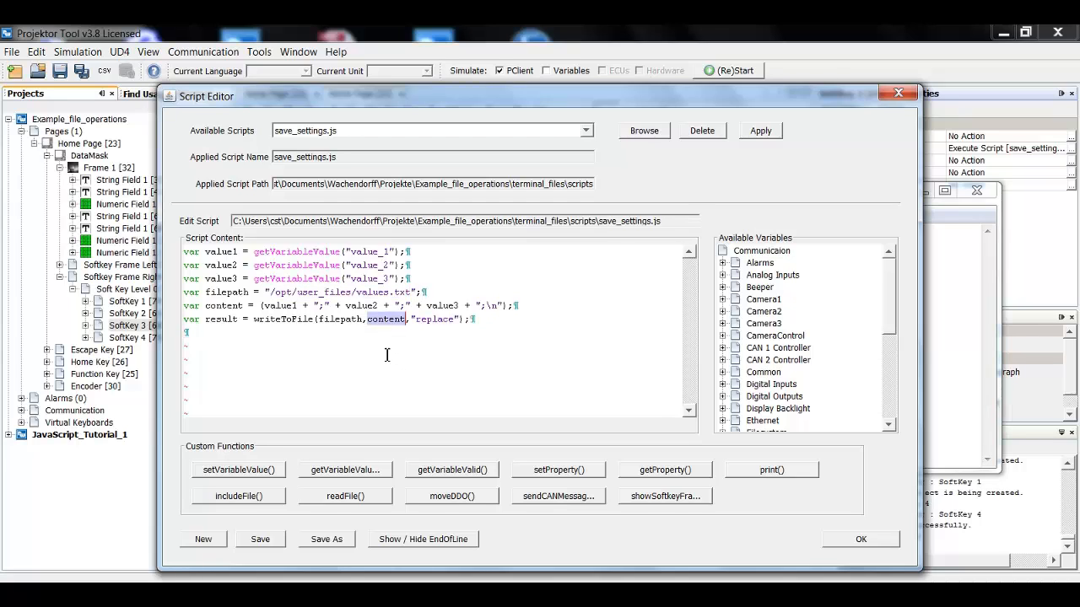
{"action": "double_click", "coordinate": [223, 306]}
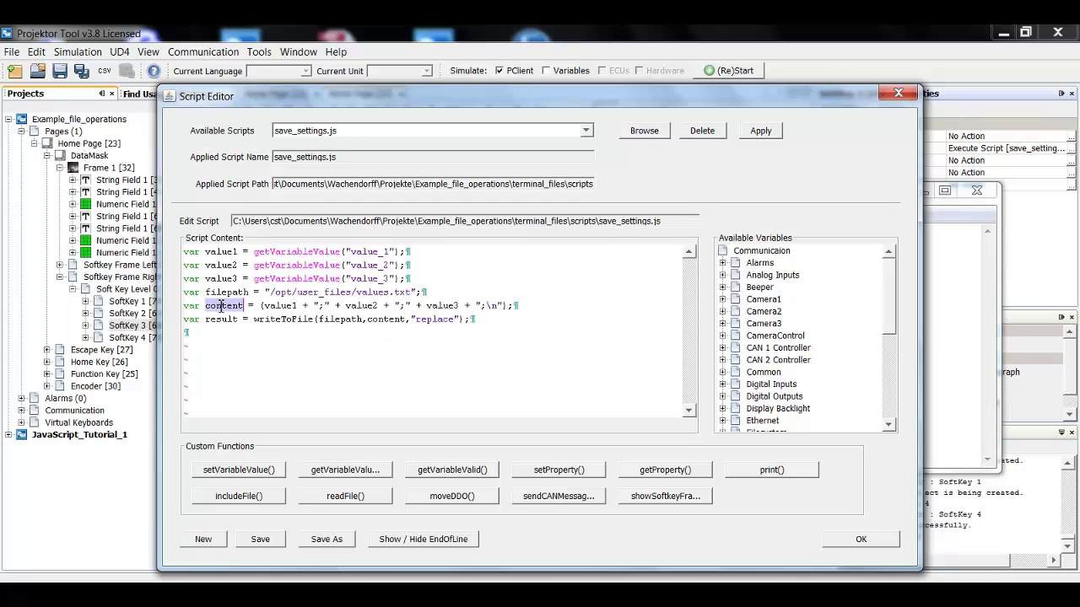
{"action": "double_click", "coordinate": [434, 319]}
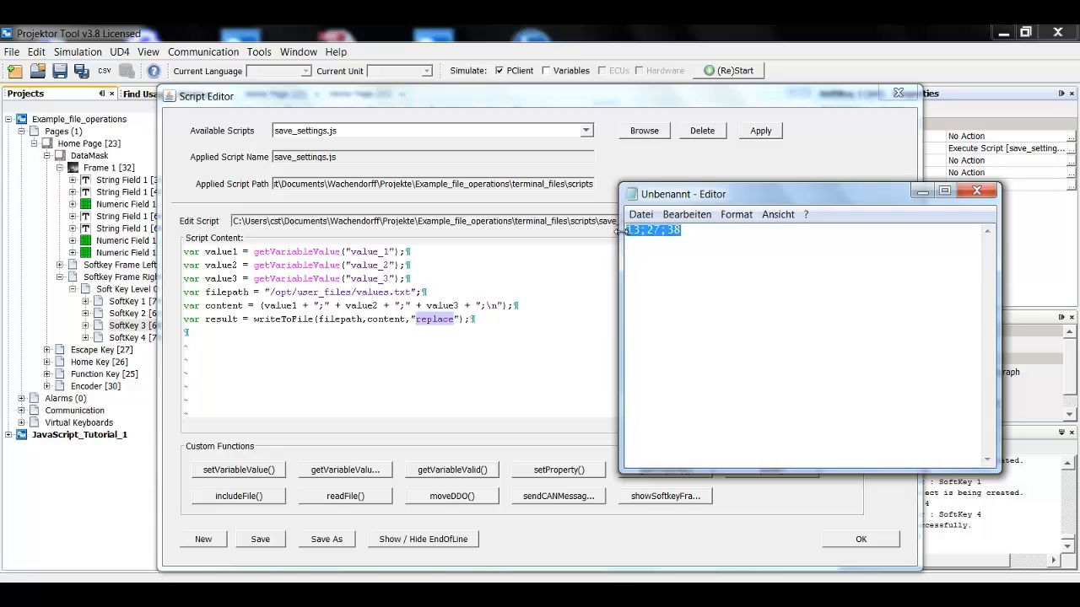
Bring the Notepad 13;27;38 sample back into view beside the script
{"action": "left_click", "coordinate": [692, 253]}
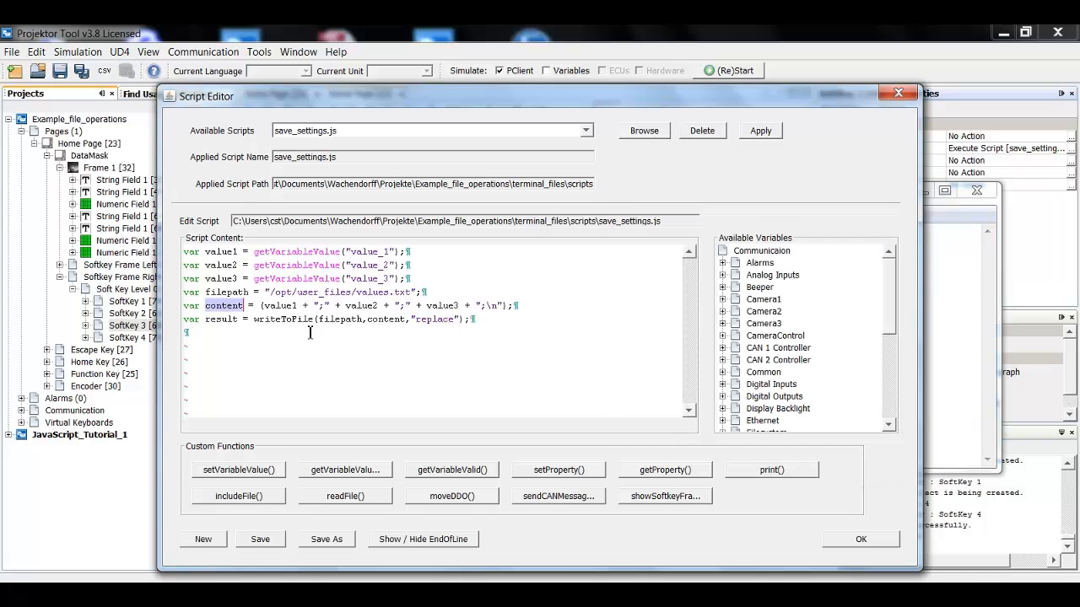
{"action": "double_click", "coordinate": [434, 319]}
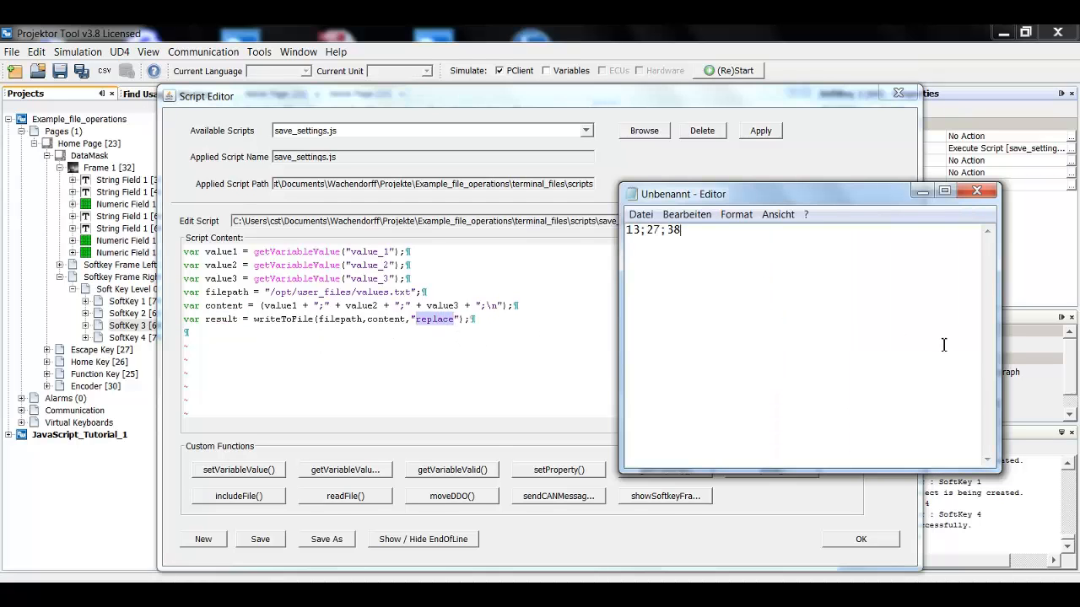
{"action": "mouse_move", "coordinate": [944, 347]}
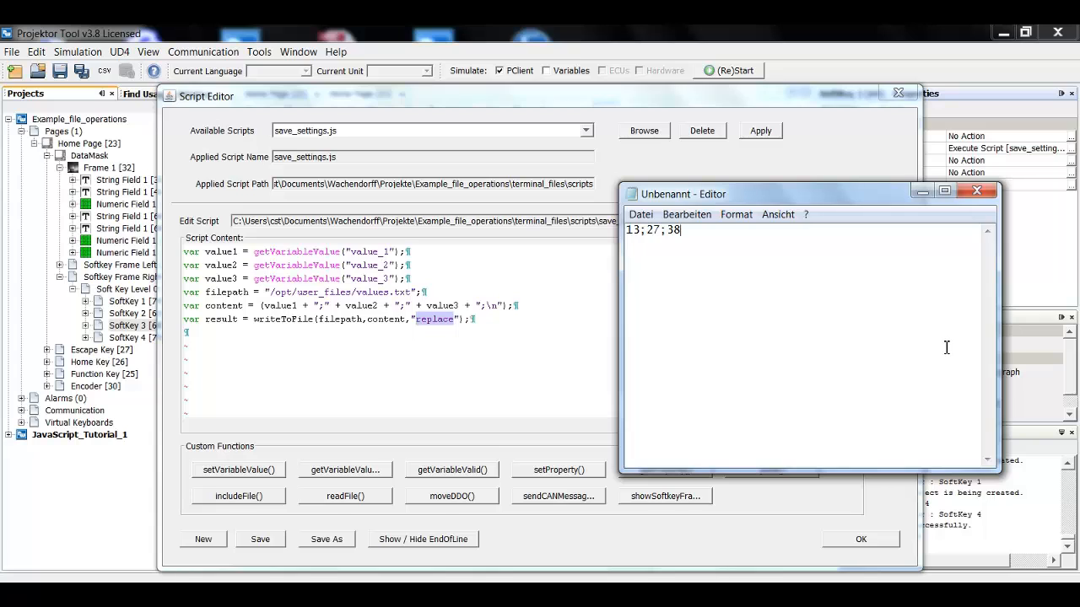
{"action": "mouse_move", "coordinate": [467, 339]}
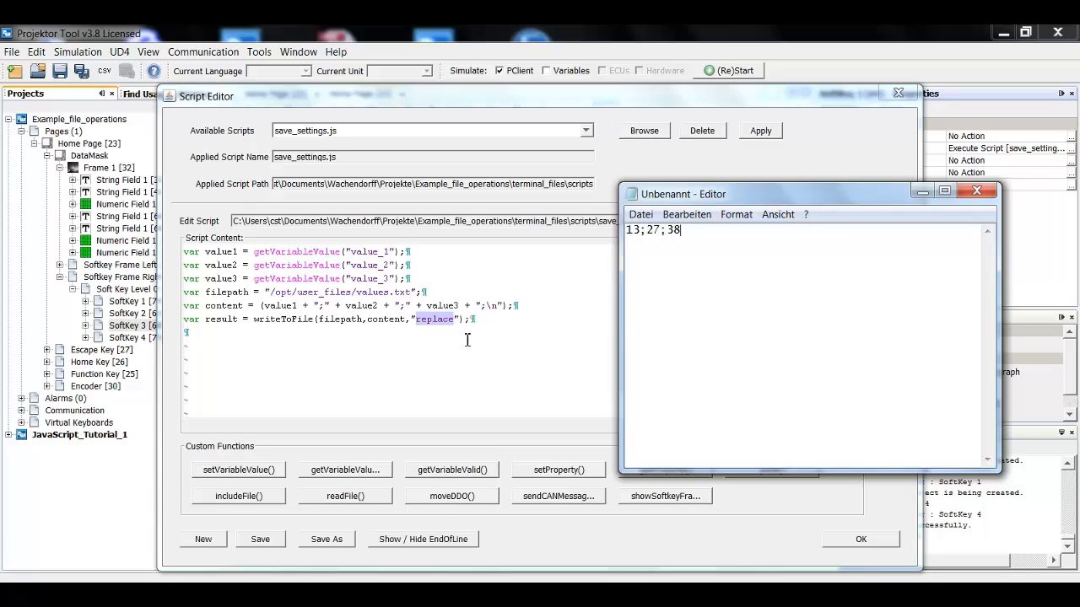